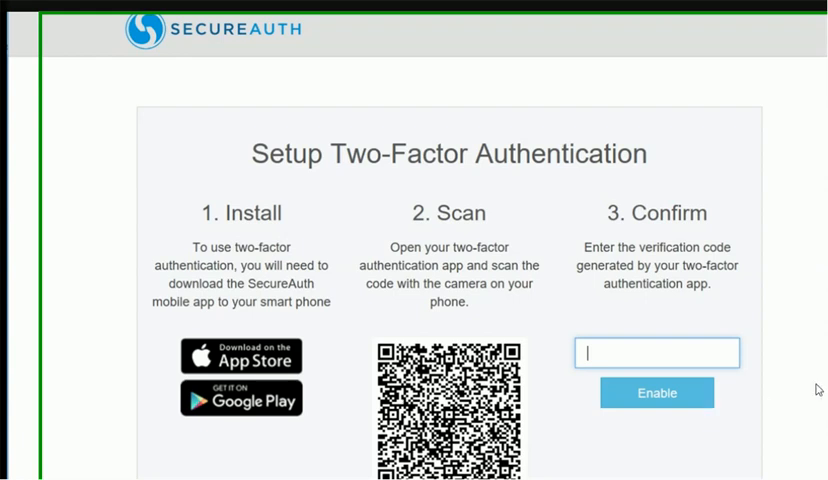
pyautogui.moveTo(688, 204)
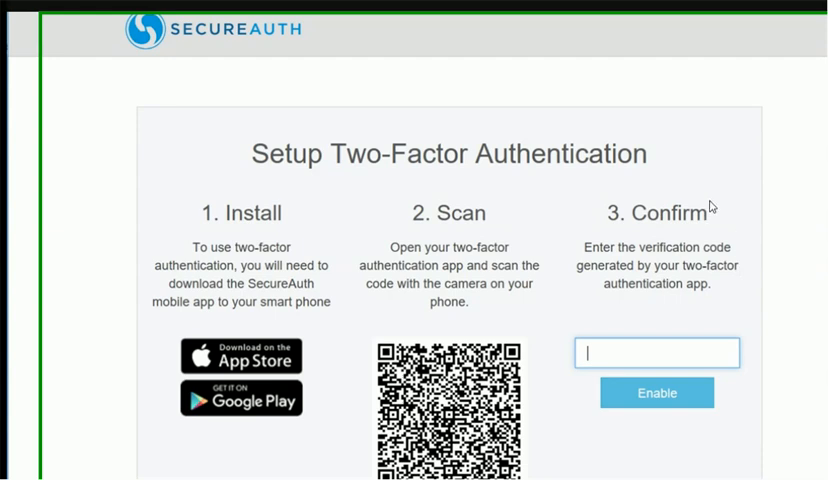
pyautogui.moveTo(686, 208)
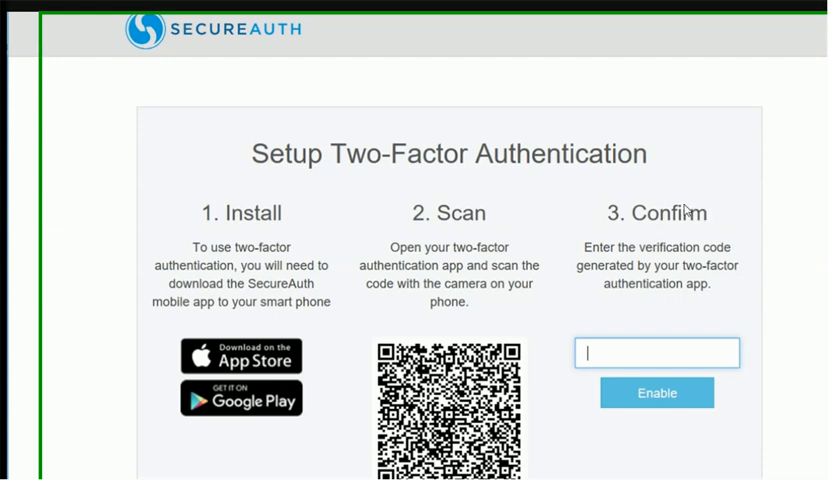
pyautogui.moveTo(318, 192)
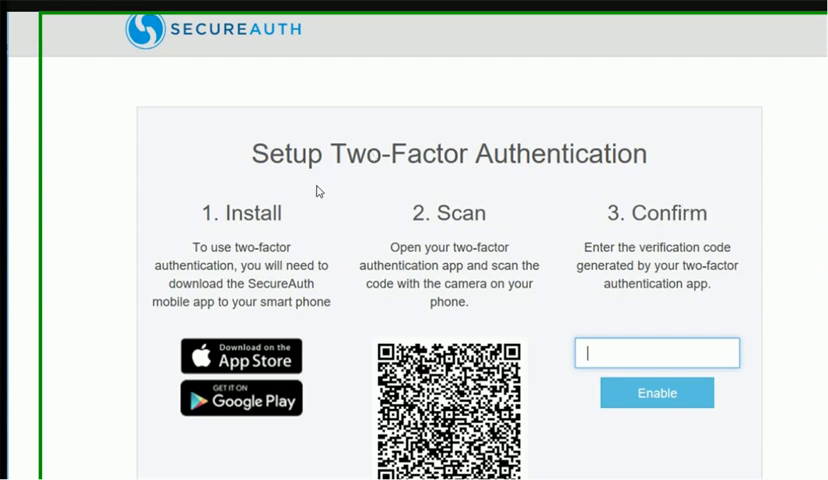
pyautogui.moveTo(176, 288)
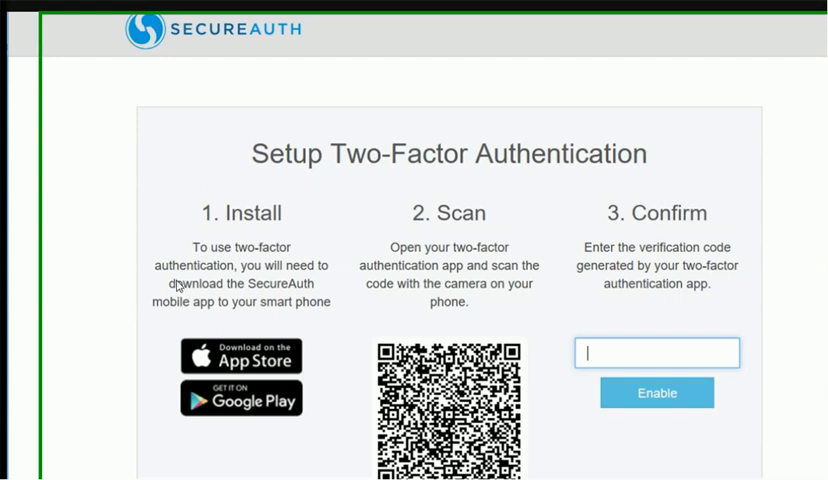
pyautogui.moveTo(200, 300)
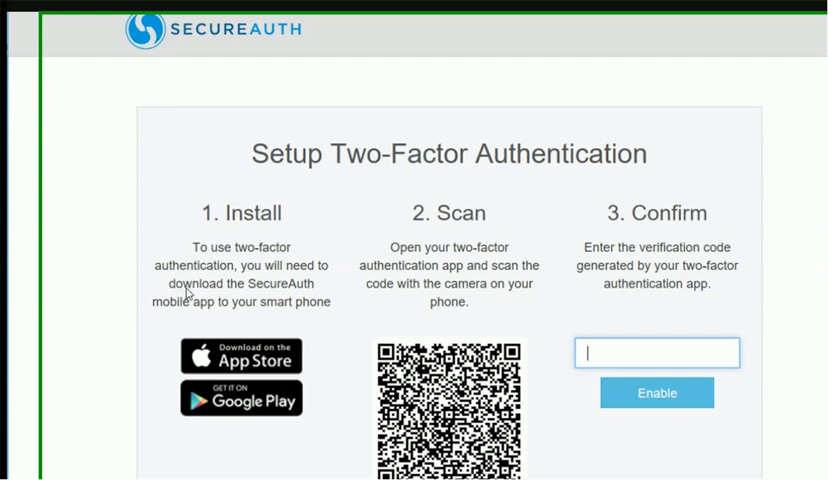
pyautogui.moveTo(328, 360)
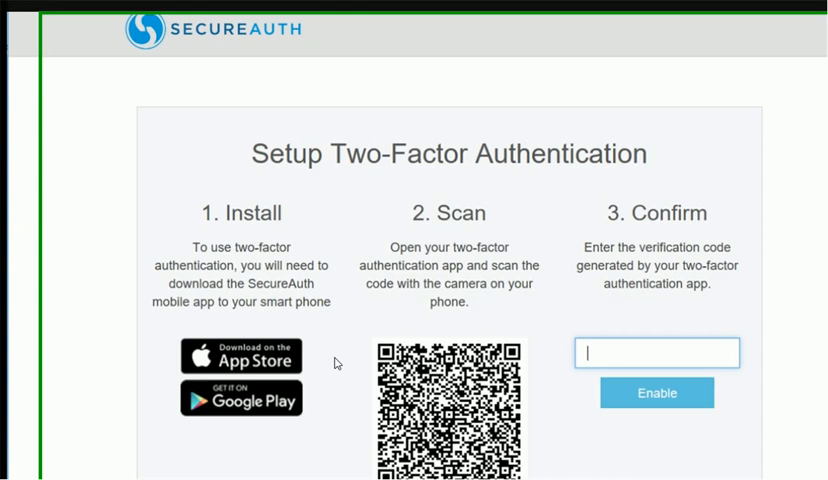
pyautogui.moveTo(438, 292)
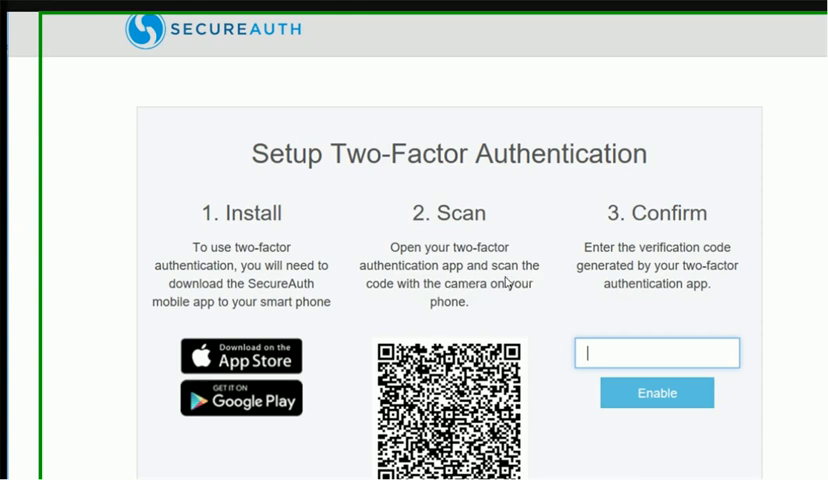
pyautogui.moveTo(440, 264)
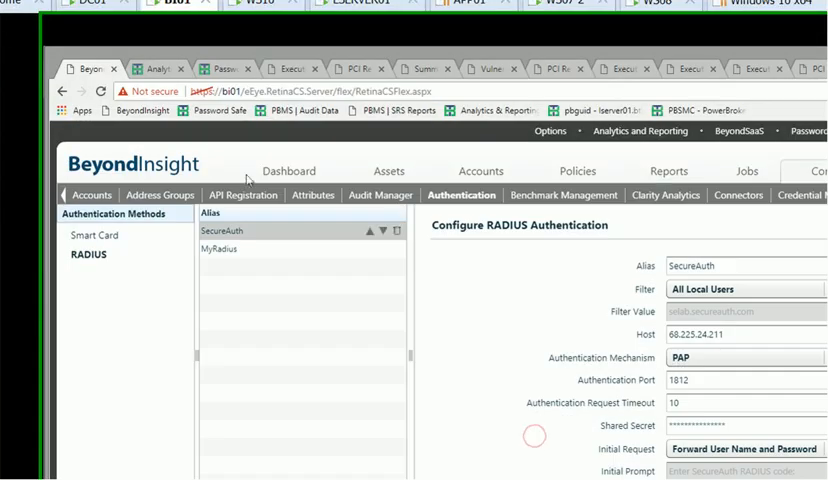
pyautogui.moveTo(162, 132)
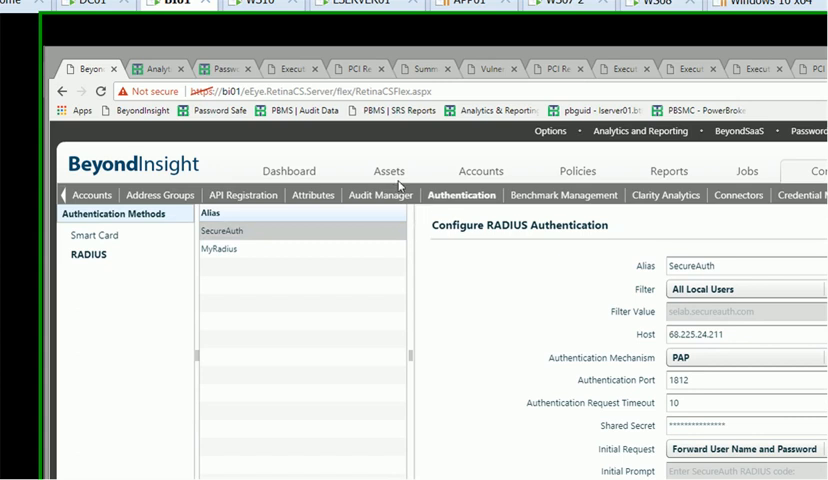
pyautogui.moveTo(540, 268)
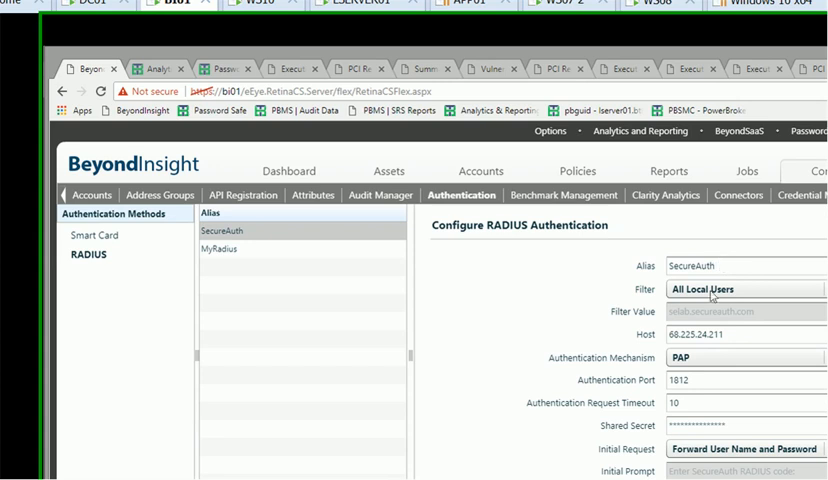
pyautogui.moveTo(560, 316)
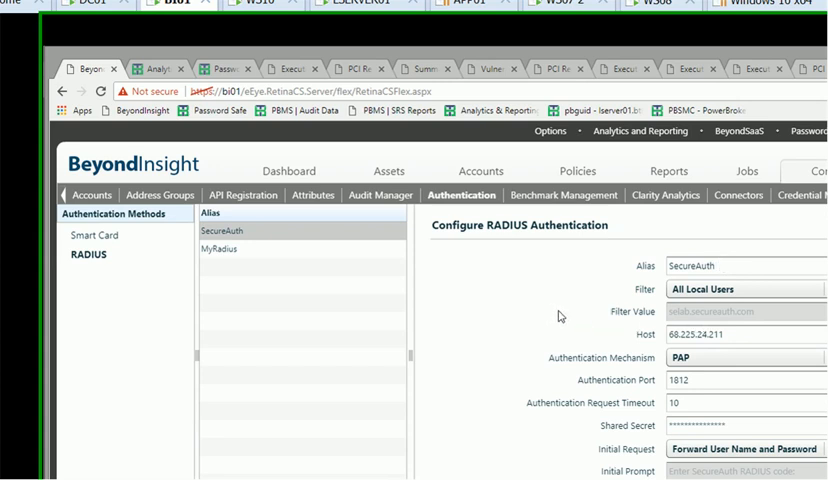
pyautogui.moveTo(656, 352)
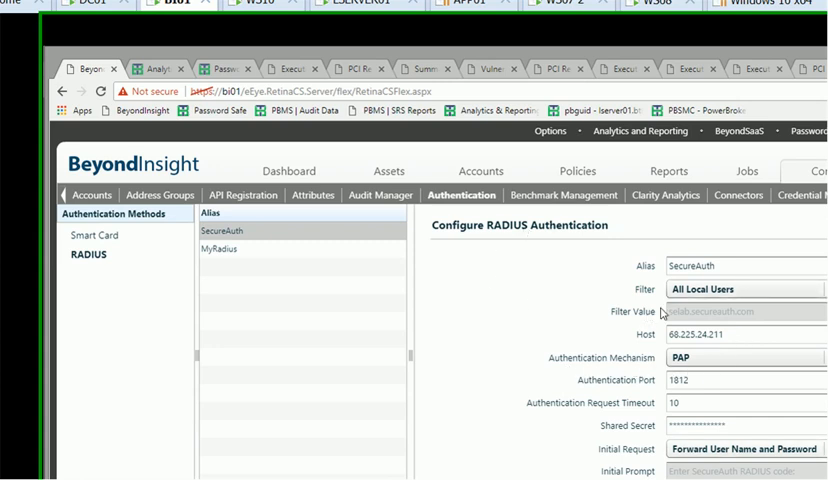
pyautogui.moveTo(364, 260)
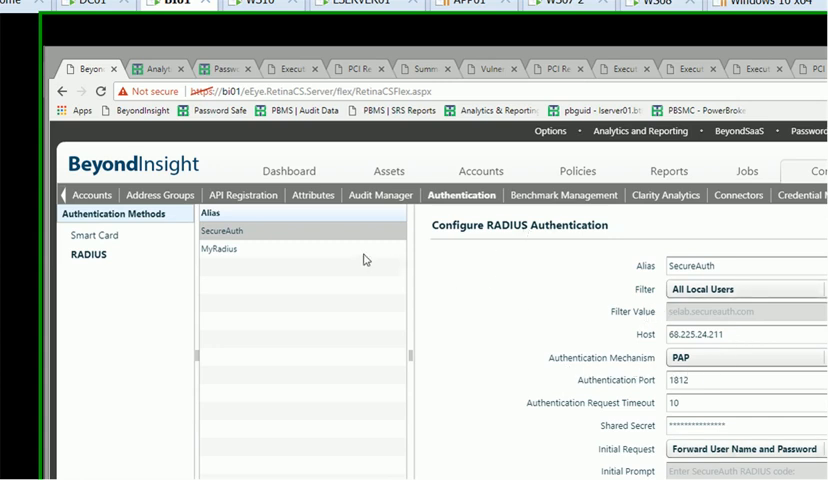
# - Go to the Accounts area to manage user groups and accounts
pyautogui.click(90, 194)
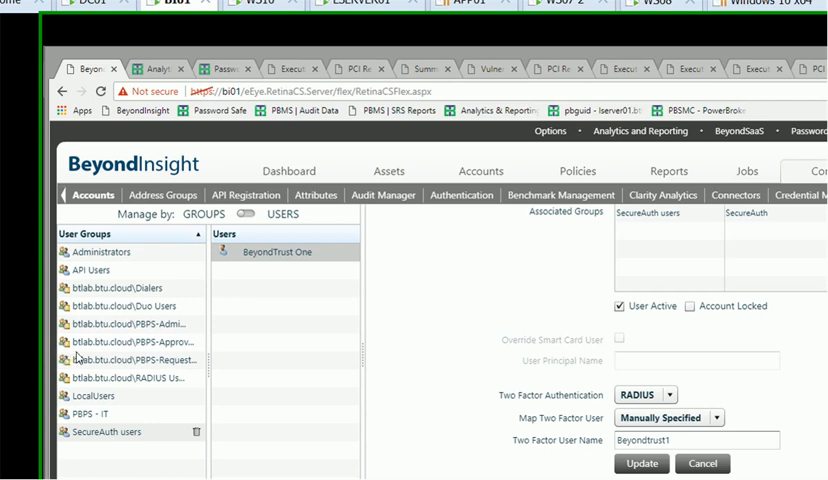
pyautogui.moveTo(680, 290)
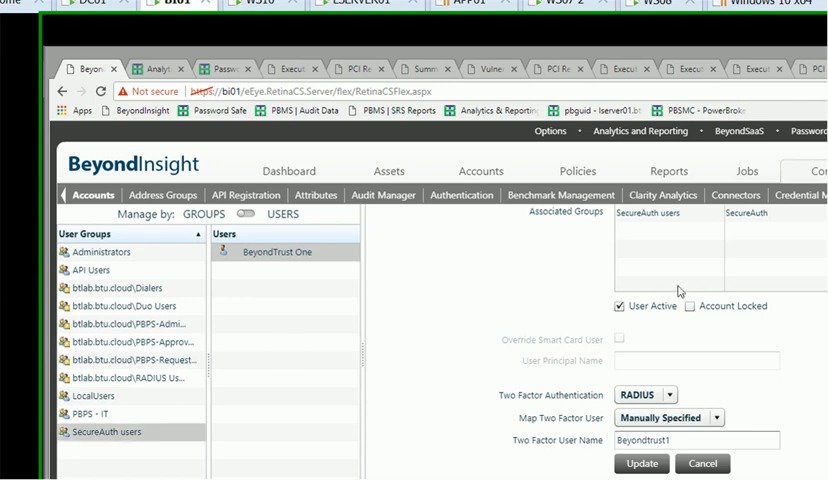
pyautogui.moveTo(826, 320)
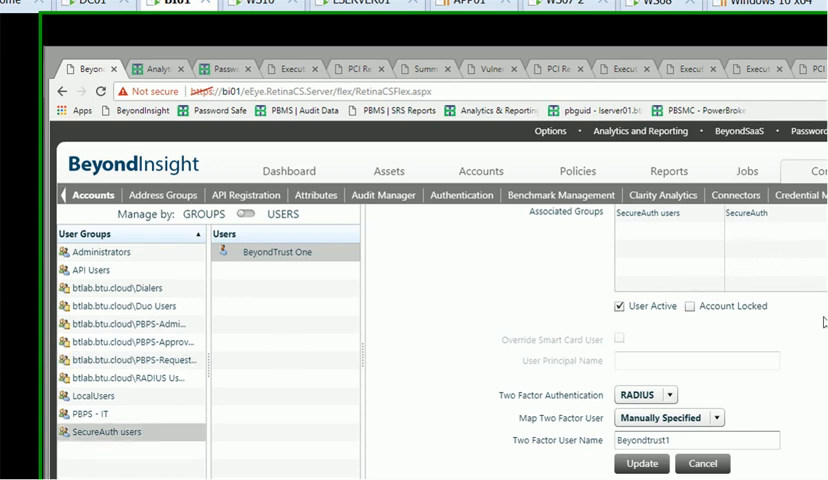
pyautogui.moveTo(232, 348)
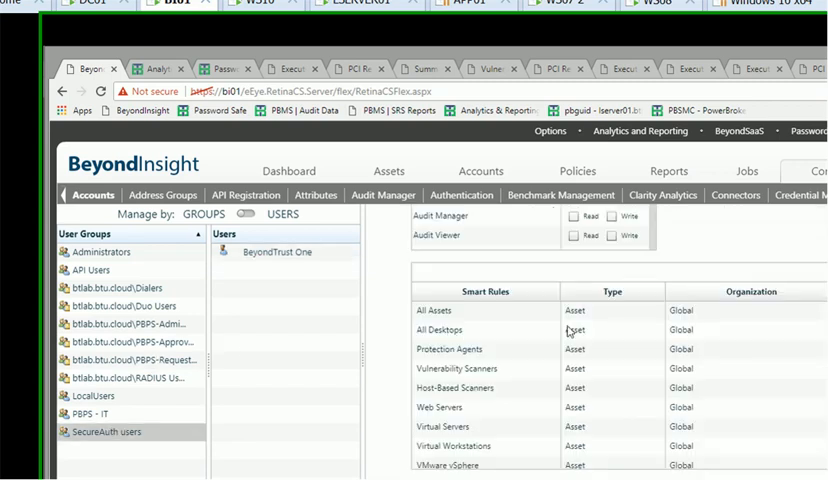
pyautogui.moveTo(810, 264)
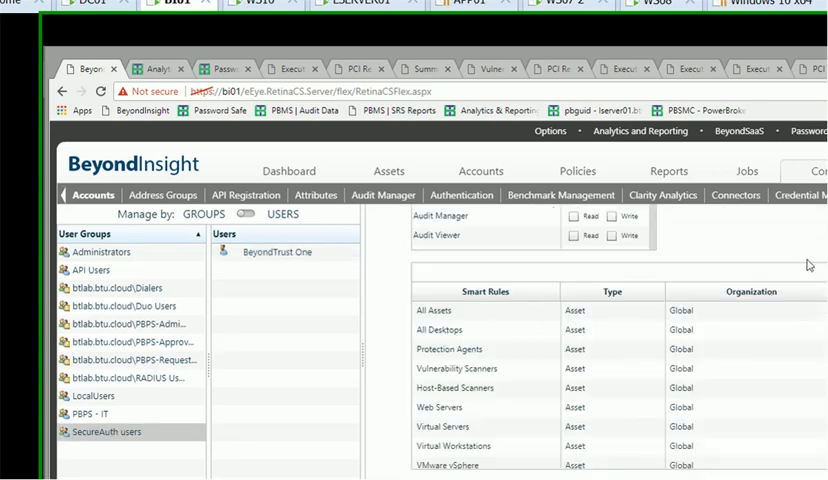
pyautogui.moveTo(398, 240)
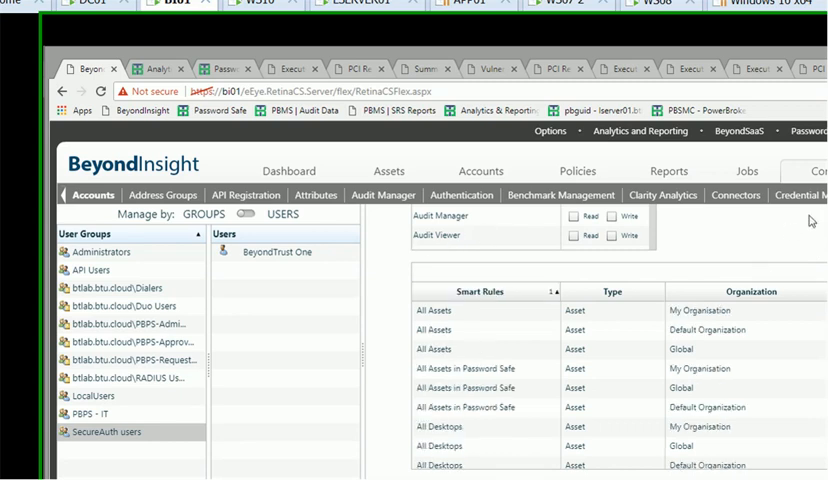
# - Review the Smart Rules Requestor role on All Managed Accounts and return to the user's account details
pyautogui.scroll(-3)
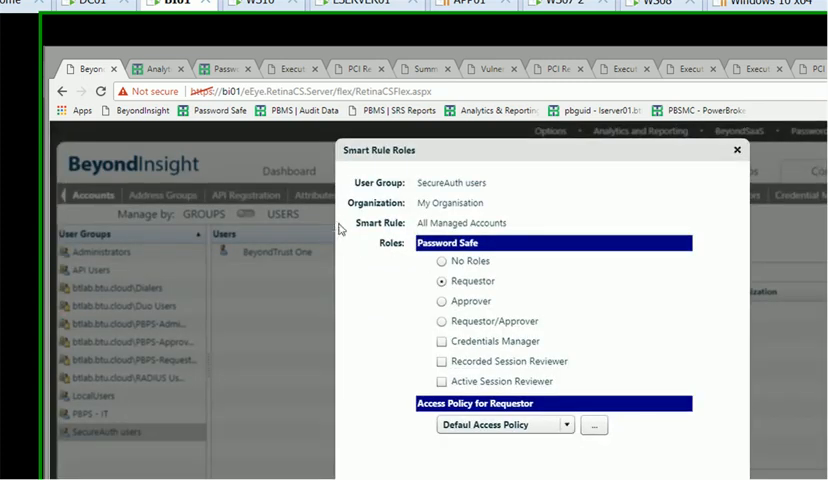
pyautogui.moveTo(408, 378)
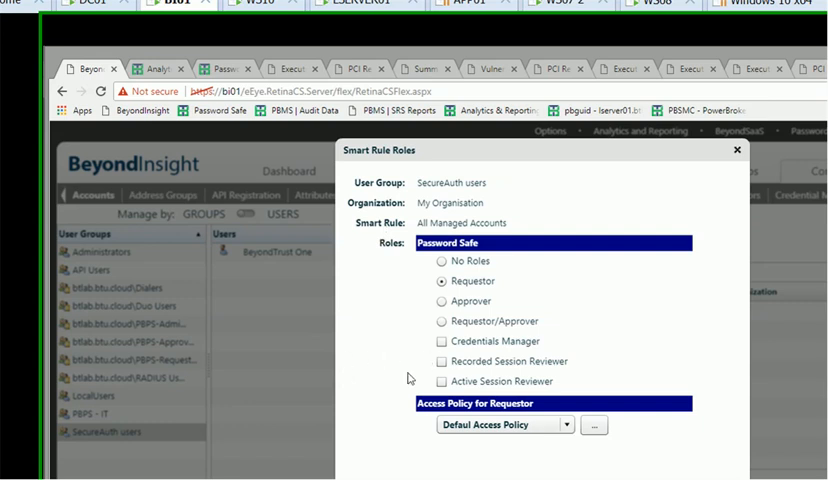
pyautogui.click(736, 150)
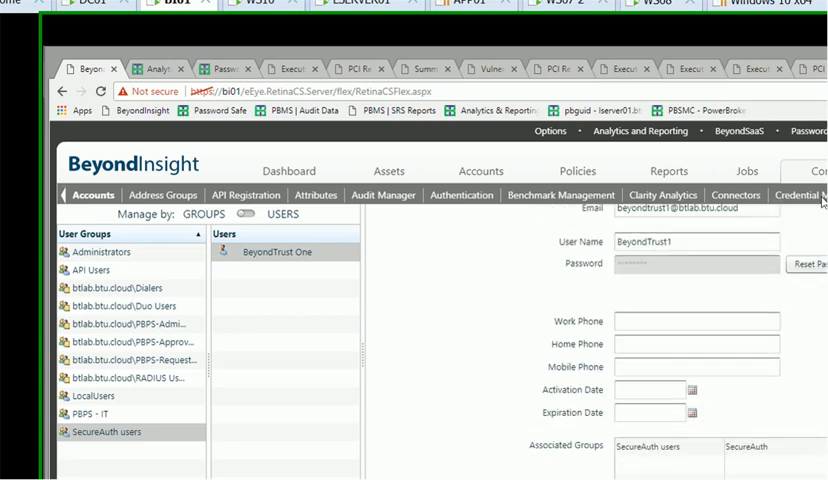
# - Scroll through the BeyondTrust One user details showing RADIUS two-factor with a manually specified user name
pyautogui.scroll(3)
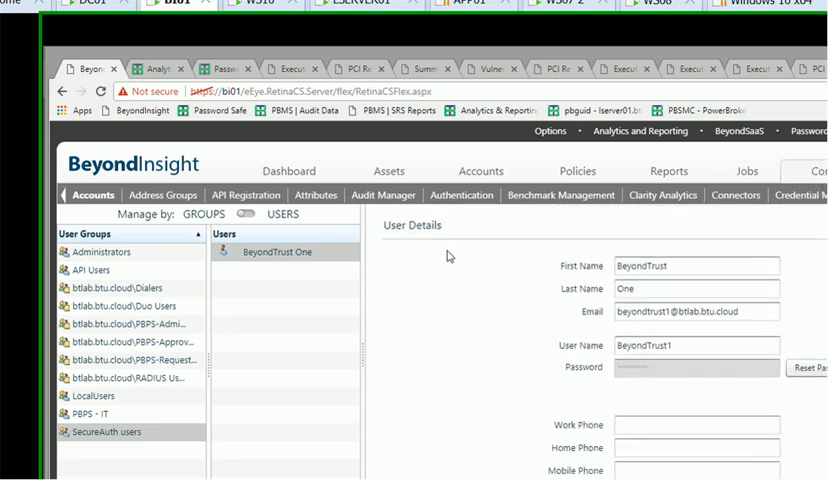
pyautogui.moveTo(470, 256)
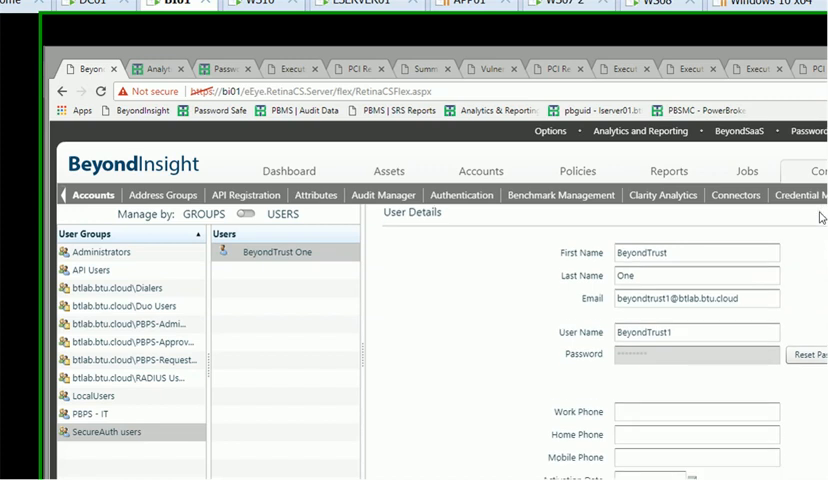
pyautogui.scroll(-3)
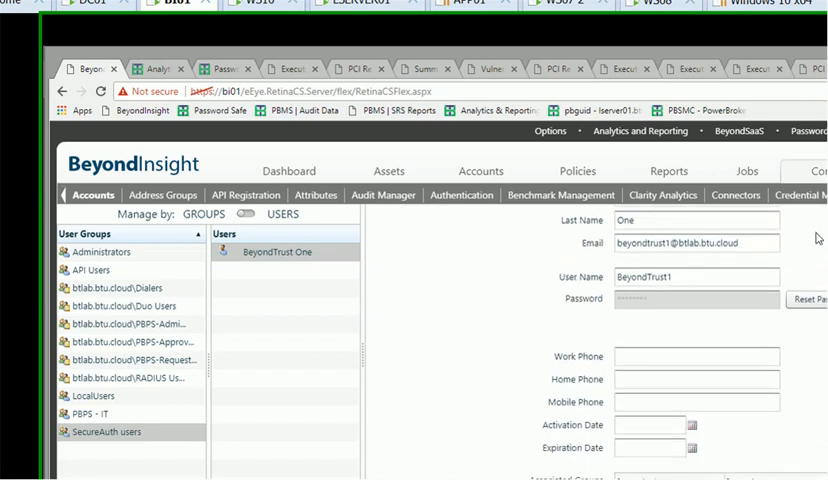
pyautogui.scroll(-3)
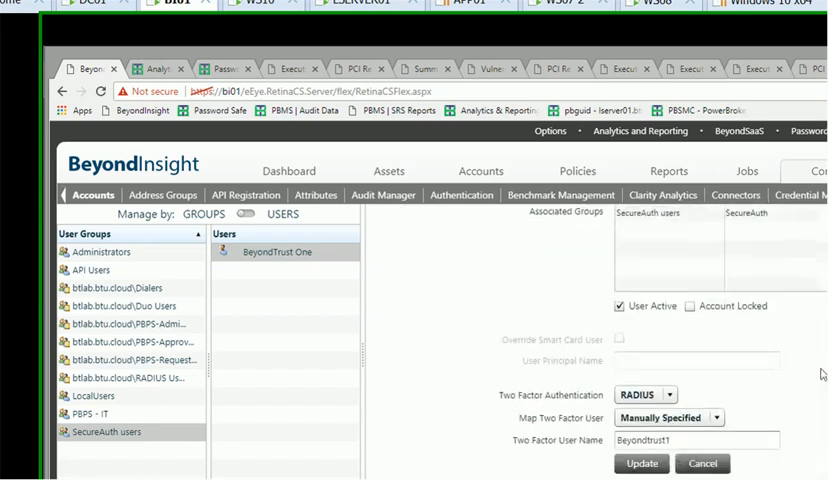
pyautogui.moveTo(408, 328)
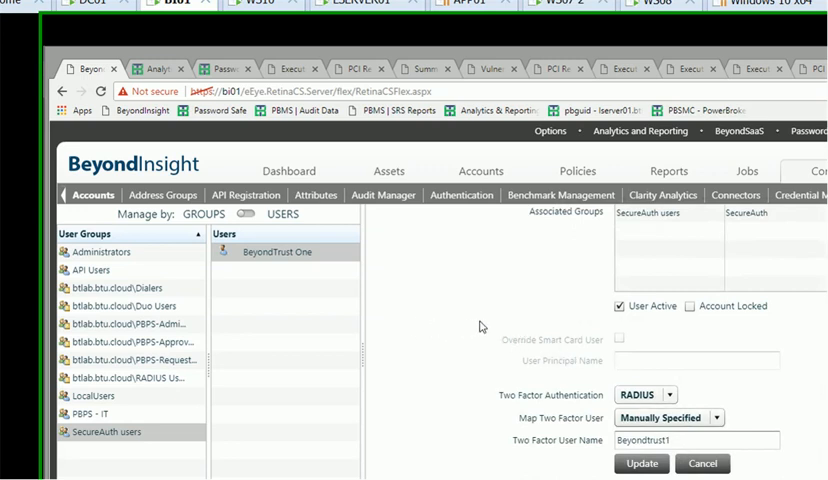
pyautogui.moveTo(534, 320)
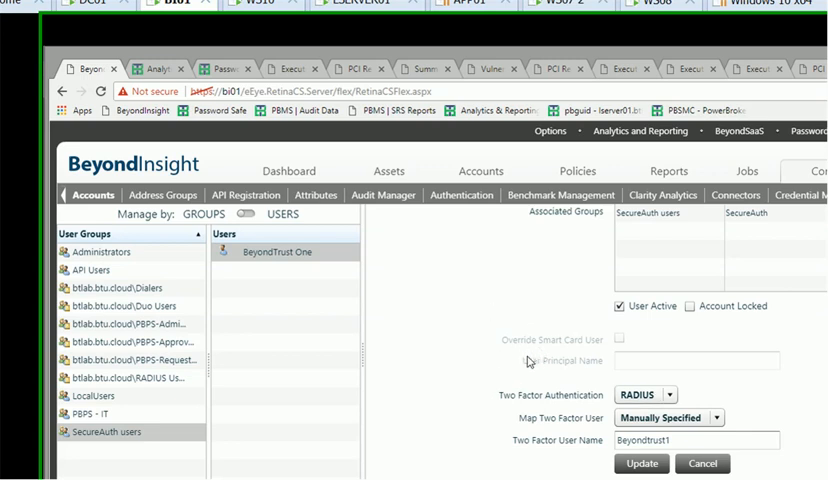
pyautogui.moveTo(424, 368)
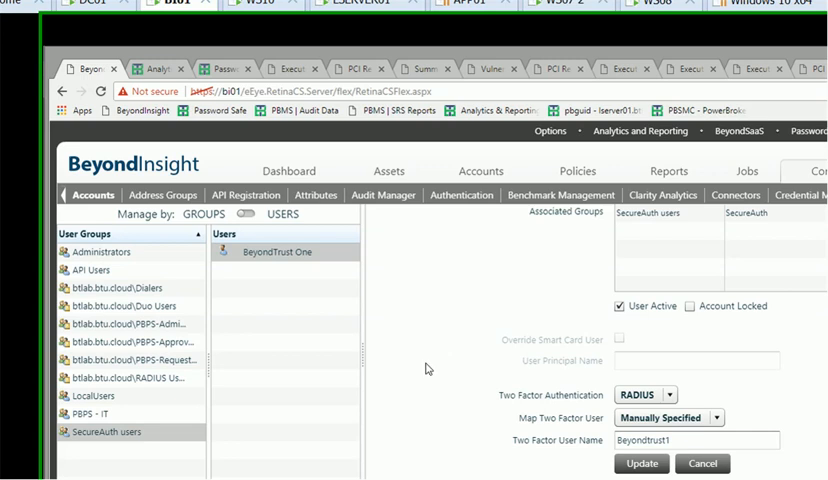
pyautogui.moveTo(420, 368)
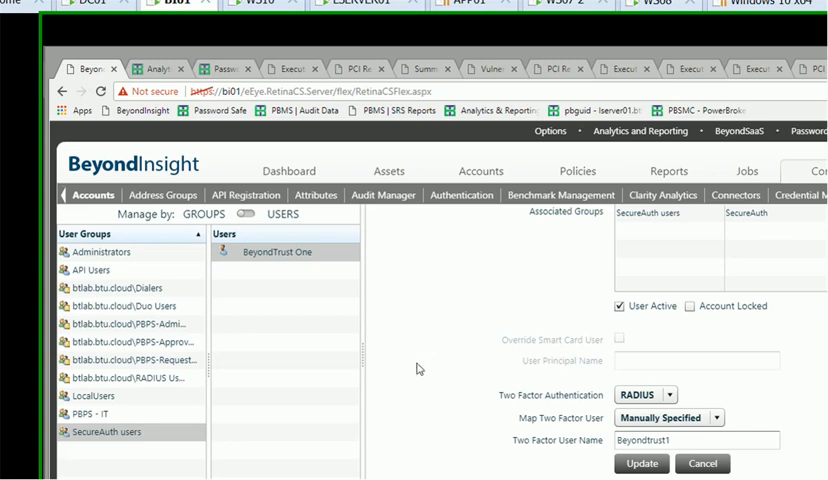
pyautogui.moveTo(552, 356)
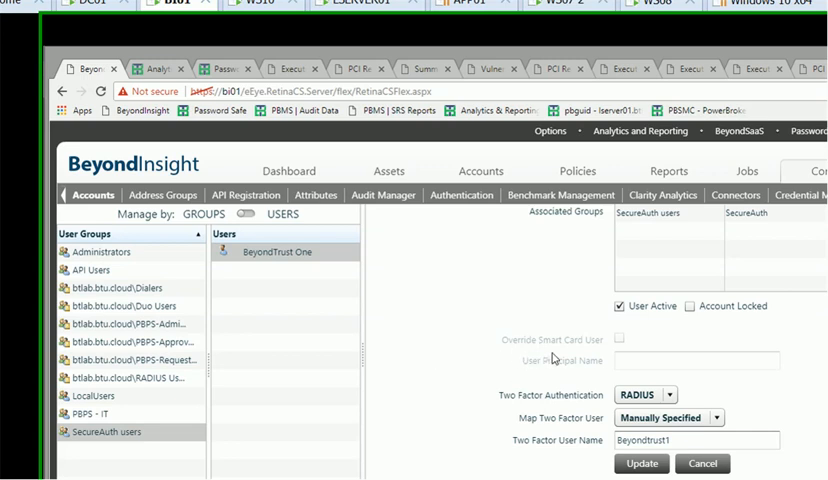
pyautogui.moveTo(528, 372)
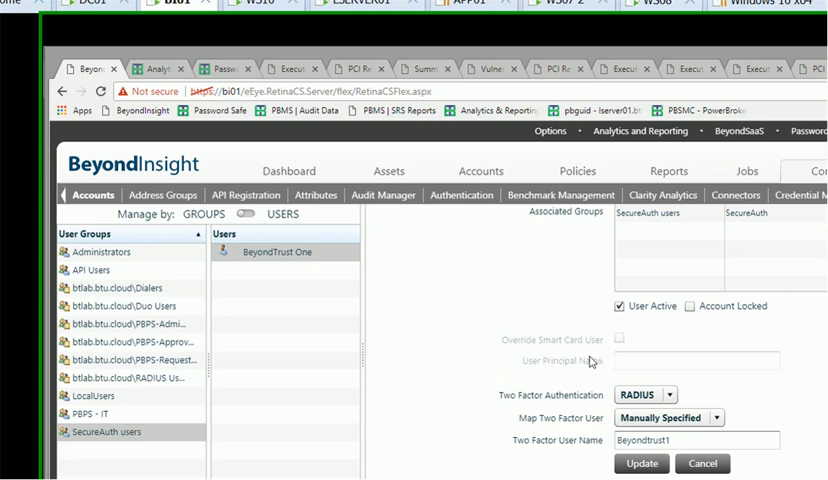
pyautogui.moveTo(544, 288)
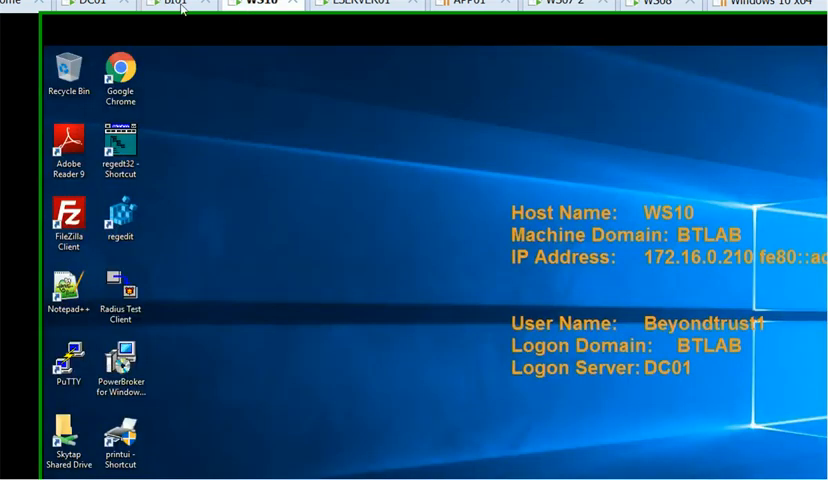
pyautogui.moveTo(412, 468)
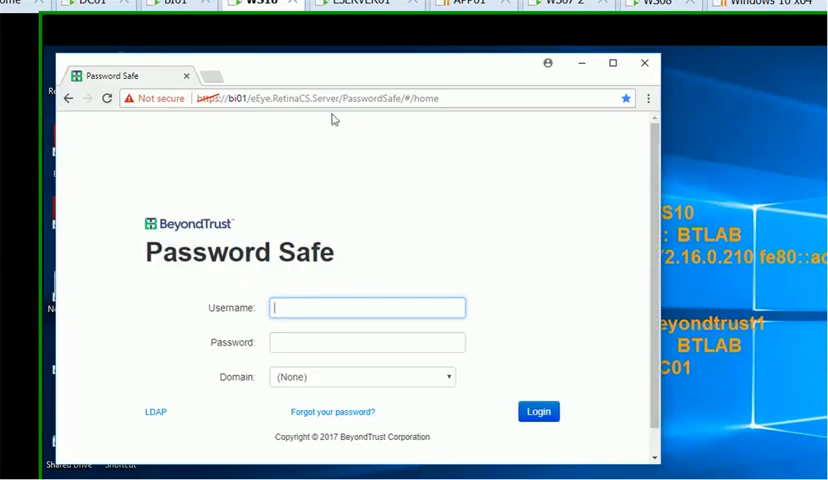
pyautogui.moveTo(226, 252)
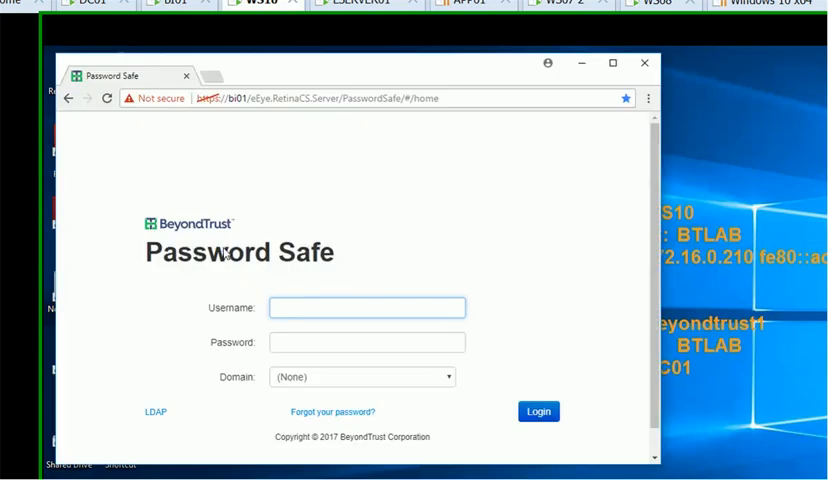
# - Enter the Beyondtrust1 username on the Password Safe login page
pyautogui.write('Beyondtrust1')
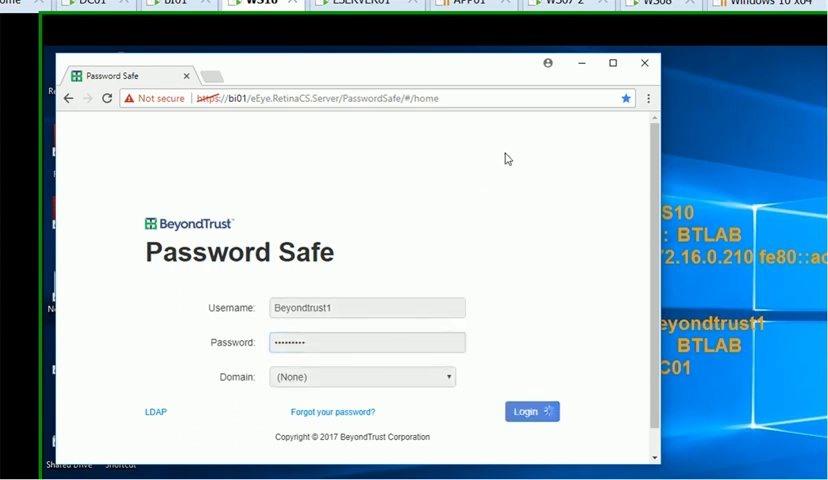
# - Sign in with the credentials and choose option 1, SMS/TEXT MESSAGE, for the passcode
pyautogui.click(532, 412)
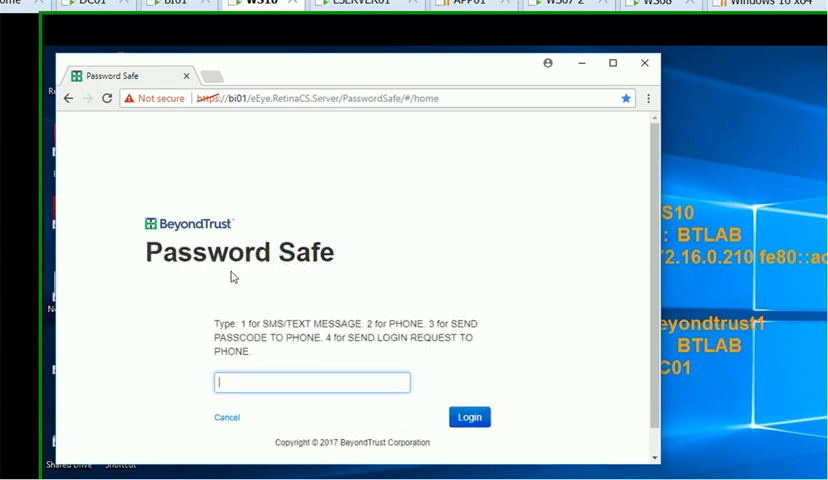
pyautogui.moveTo(204, 268)
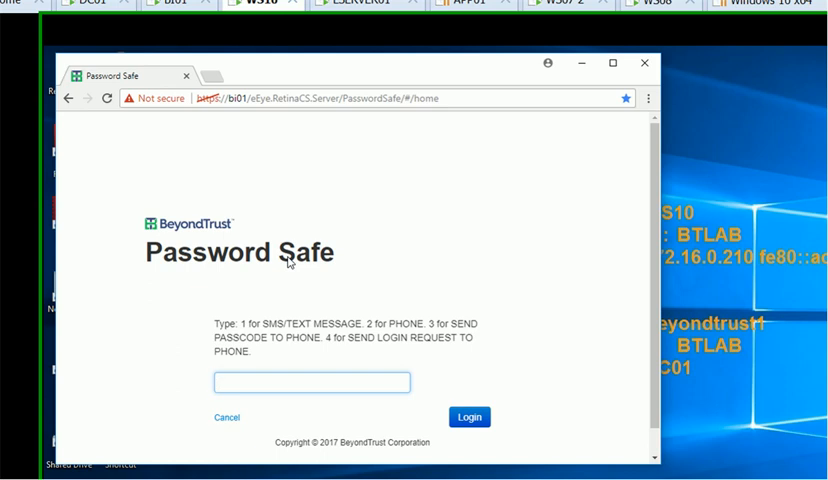
pyautogui.moveTo(266, 284)
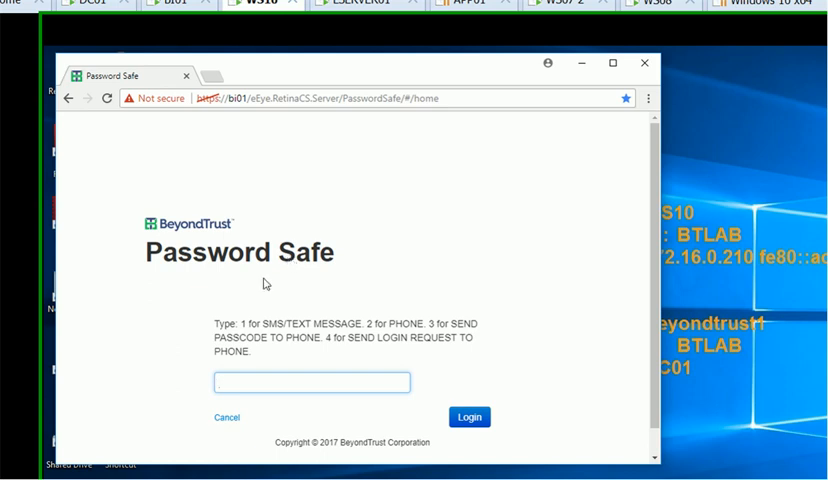
pyautogui.moveTo(288, 264)
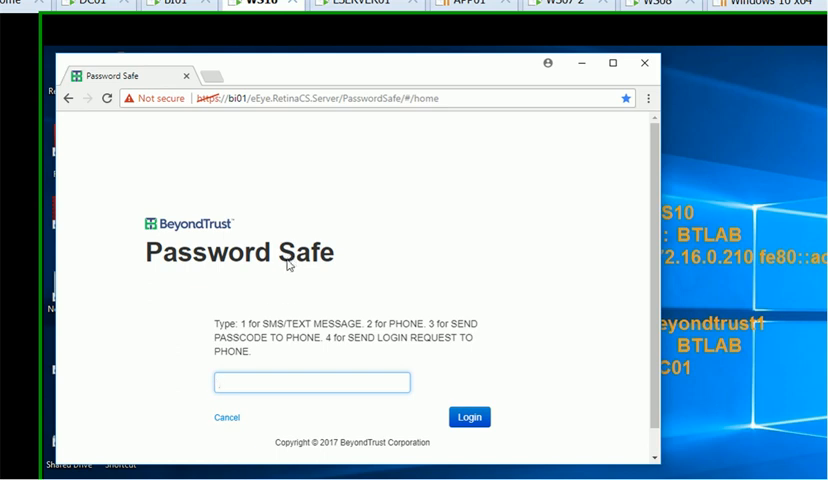
pyautogui.moveTo(212, 276)
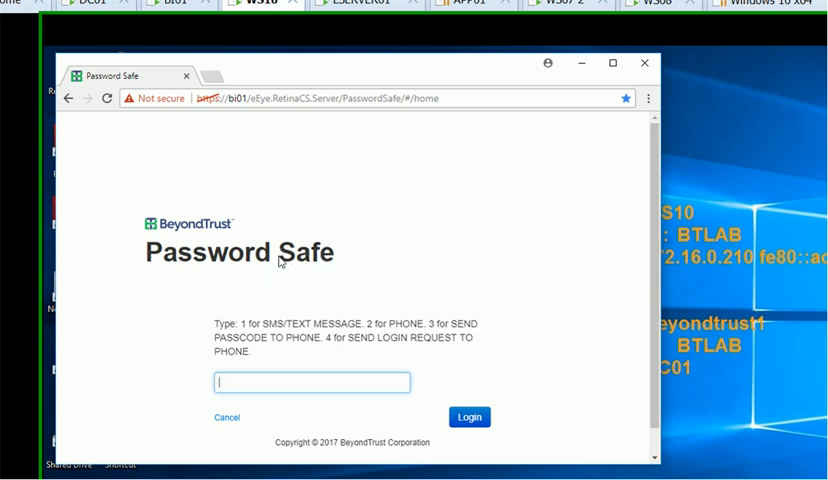
pyautogui.moveTo(248, 282)
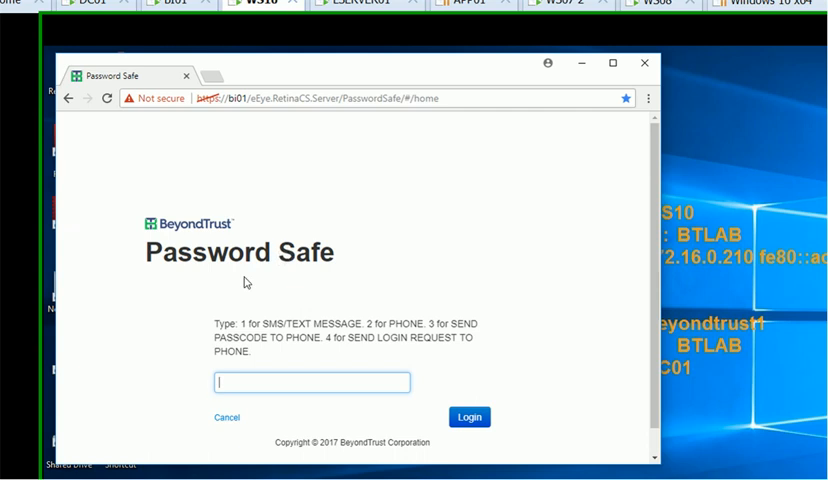
pyautogui.moveTo(254, 280)
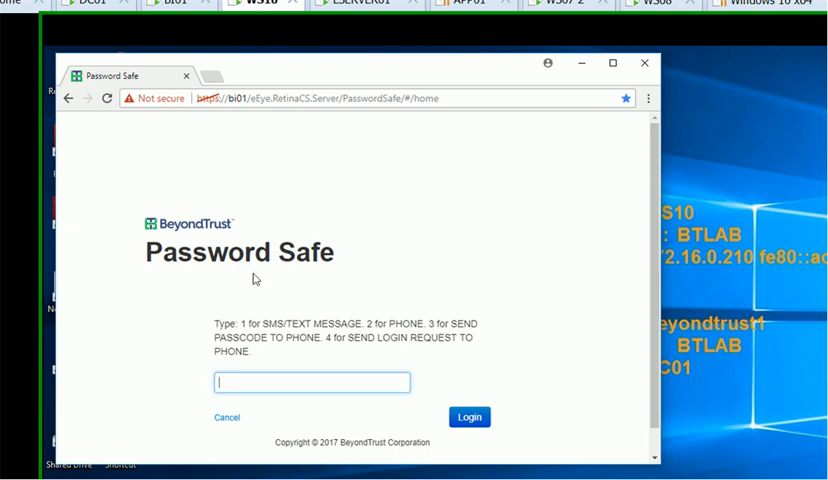
pyautogui.moveTo(248, 284)
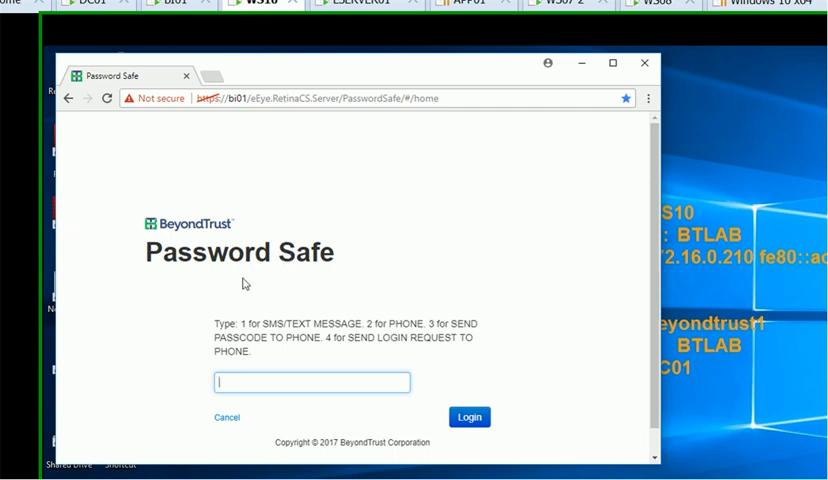
pyautogui.moveTo(288, 260)
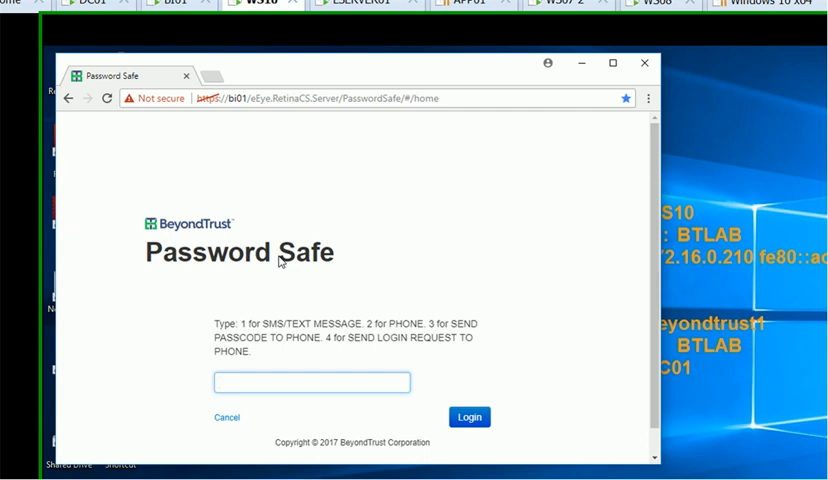
pyautogui.moveTo(212, 306)
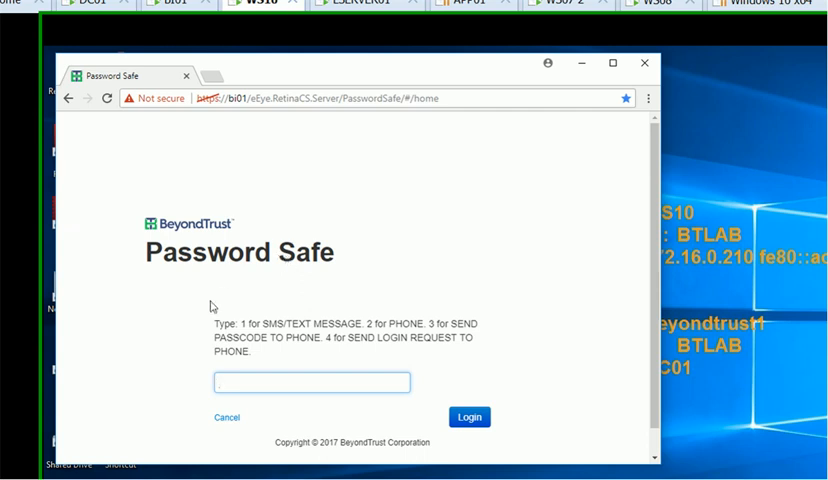
pyautogui.write('1')
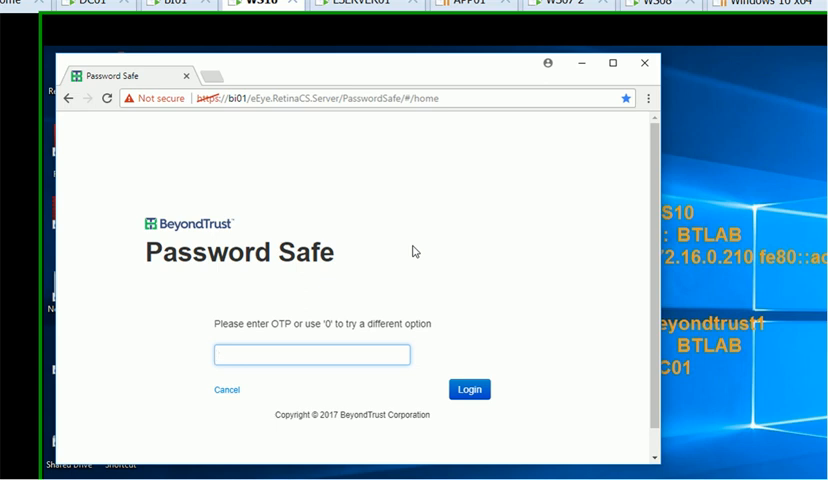
# - Request the passcode by text message, enter the OTP and complete the login
pyautogui.click(312, 356)
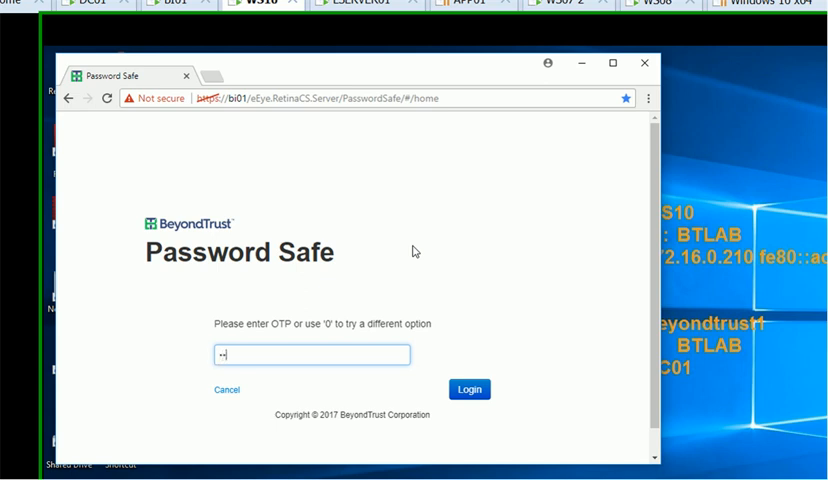
pyautogui.write('0')
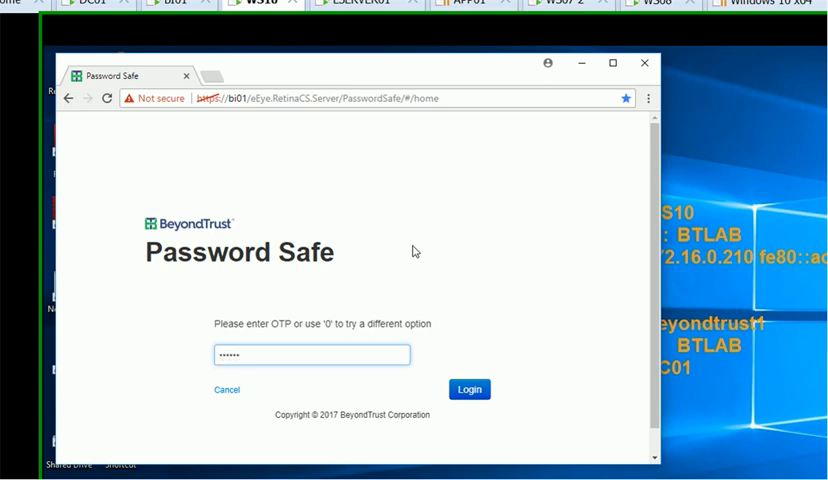
pyautogui.click(468, 388)
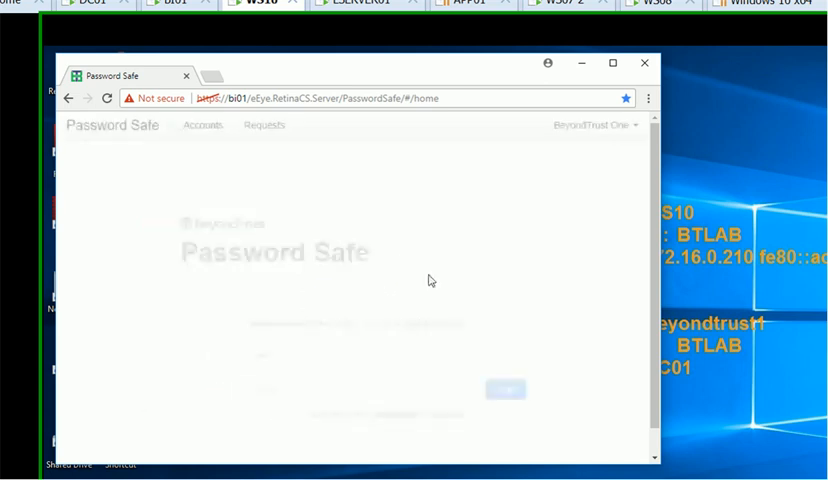
# - Show the Systems list under the Accounts section
pyautogui.click(204, 126)
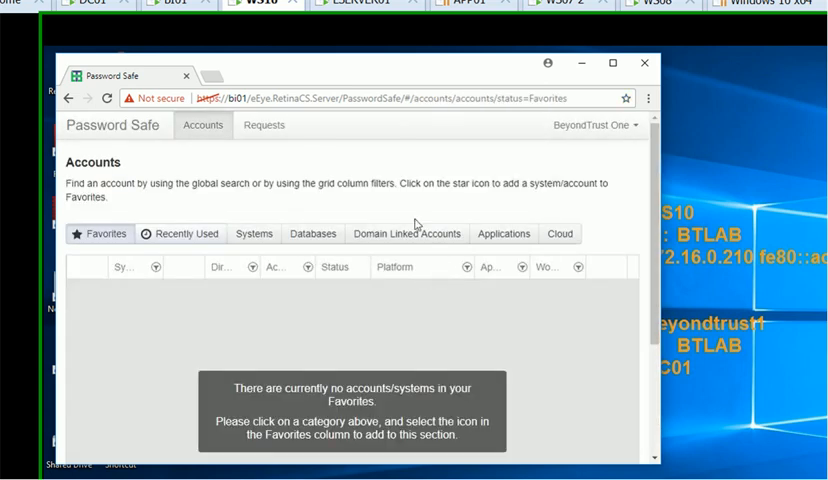
pyautogui.click(254, 232)
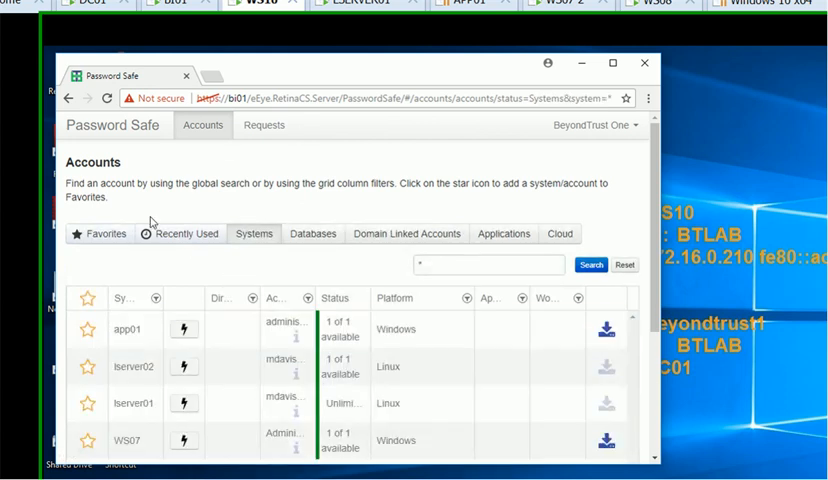
pyautogui.moveTo(344, 140)
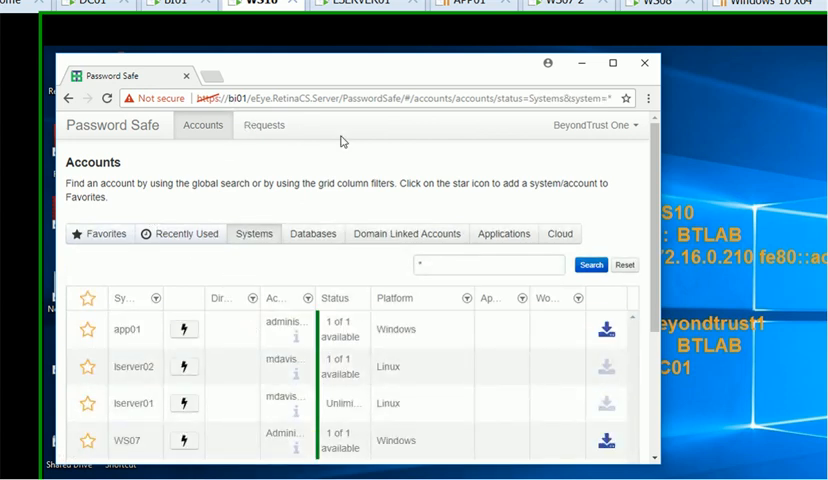
pyautogui.moveTo(332, 144)
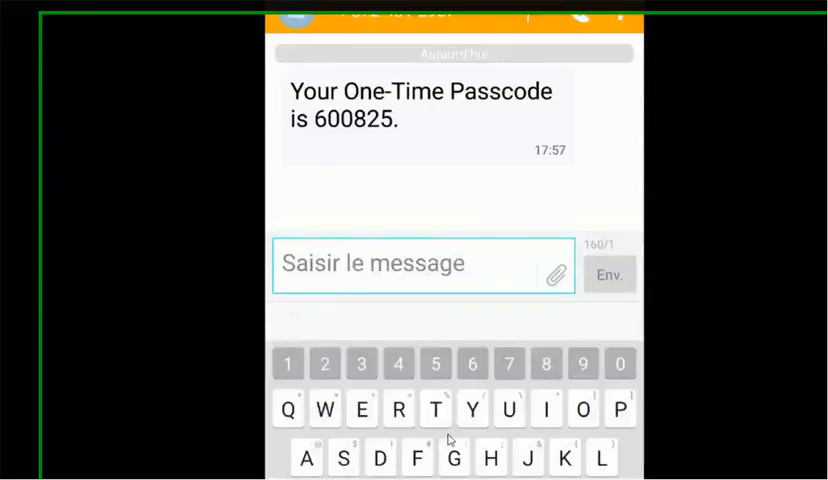
pyautogui.moveTo(276, 90)
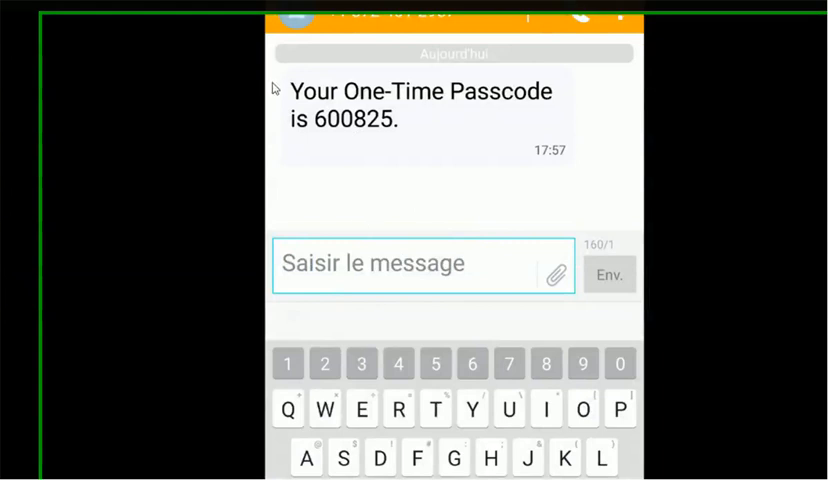
pyautogui.moveTo(682, 28)
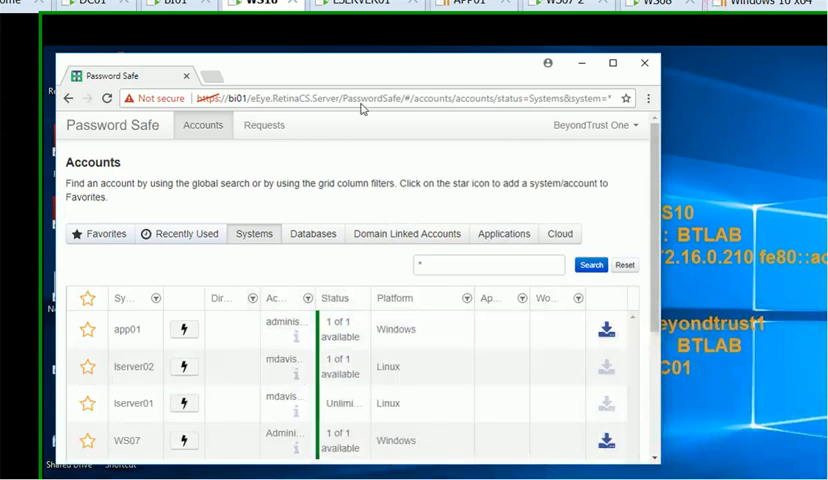
pyautogui.moveTo(456, 48)
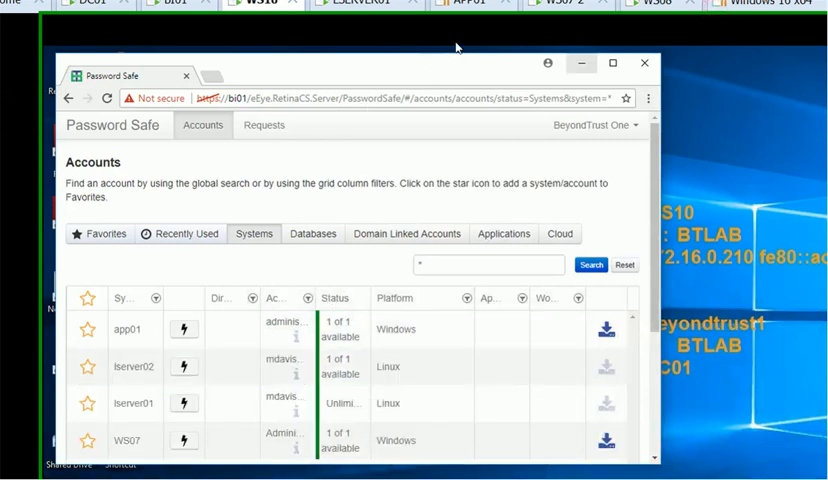
pyautogui.moveTo(580, 64)
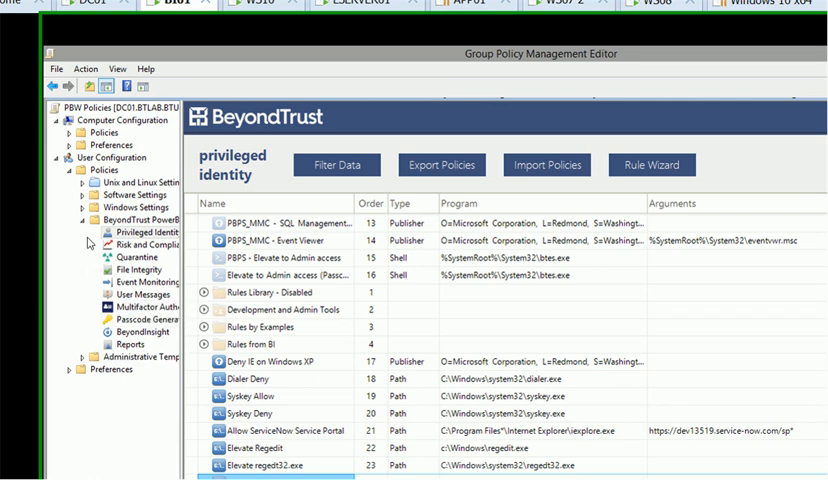
# - View the Multifactor Authentication settings listing the SecureAuth RADIUS-PAP configuration on port 1812
pyautogui.click(152, 306)
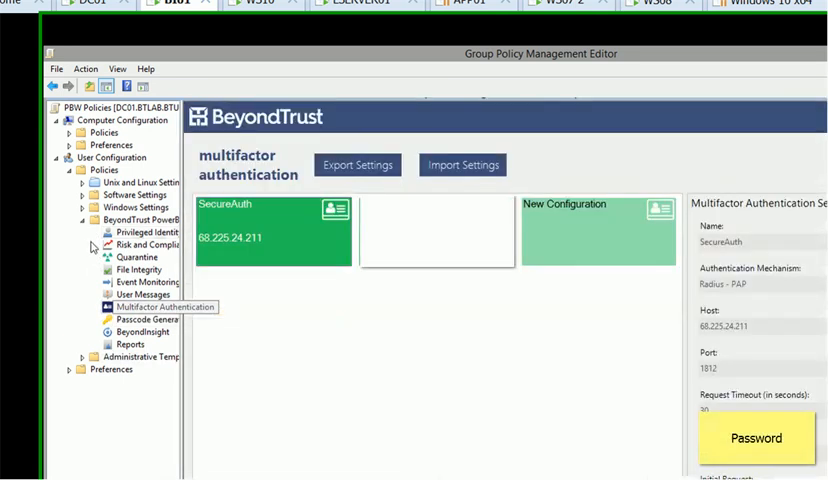
pyautogui.moveTo(532, 240)
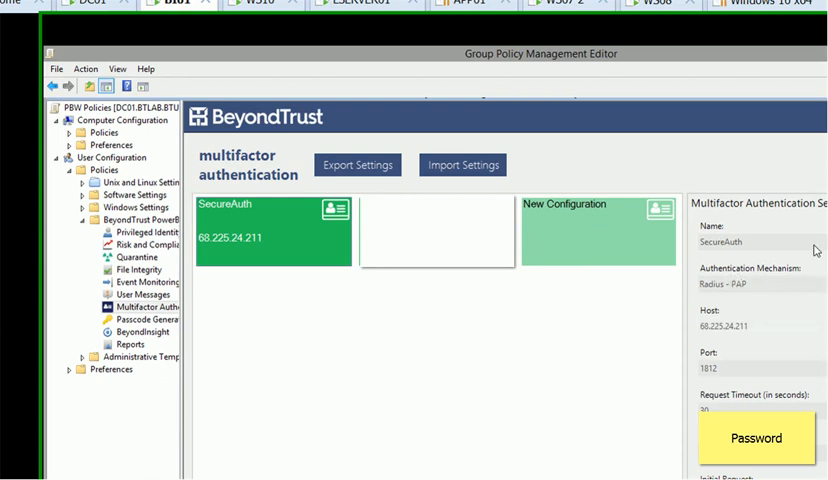
pyautogui.scroll(-3)
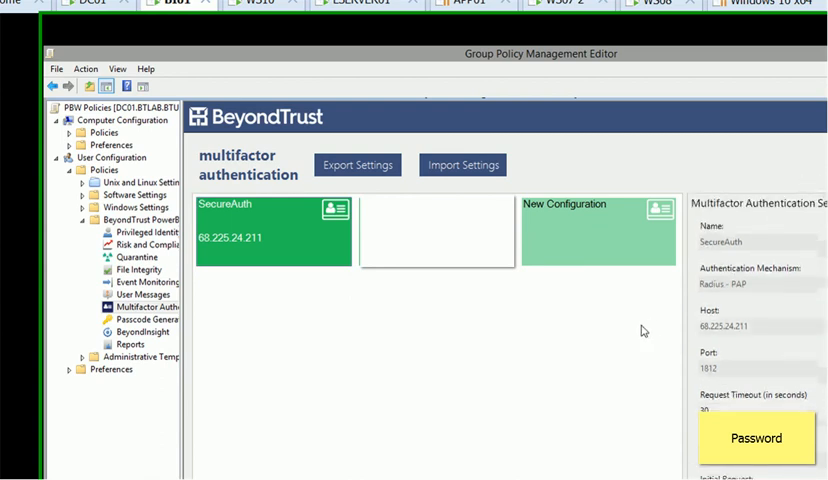
pyautogui.moveTo(568, 332)
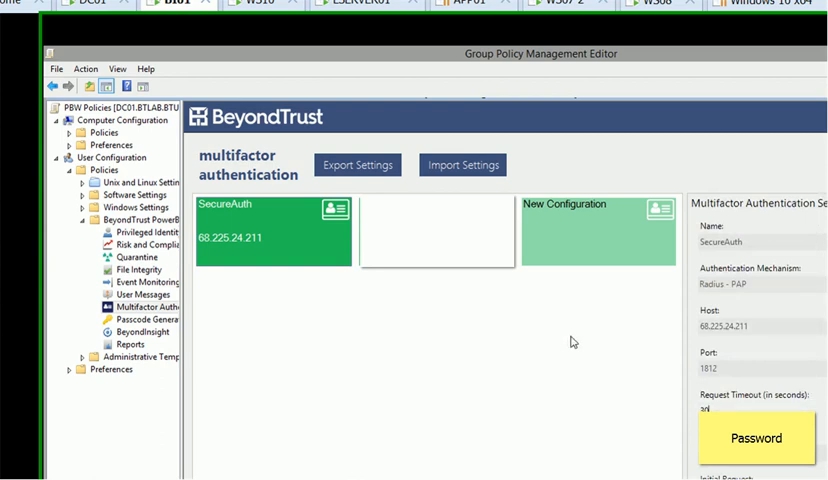
pyautogui.moveTo(582, 334)
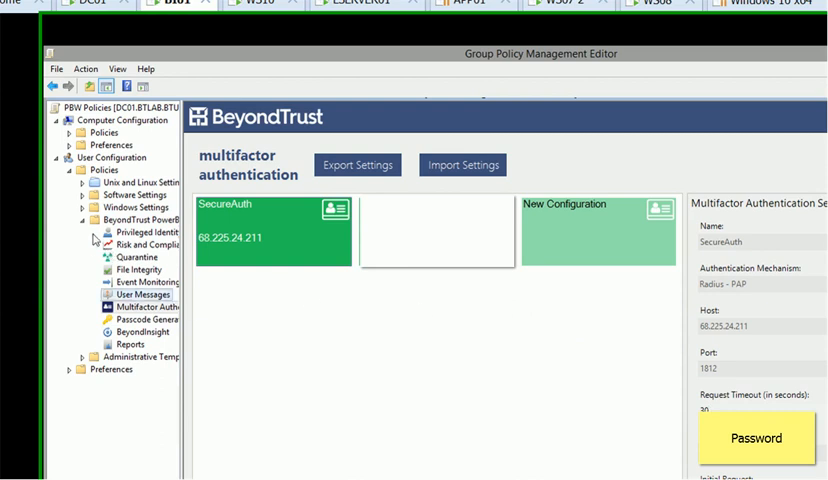
# - Check the SecureAuth user message has Multifactor Authentication set to True, then close its properties
pyautogui.click(144, 294)
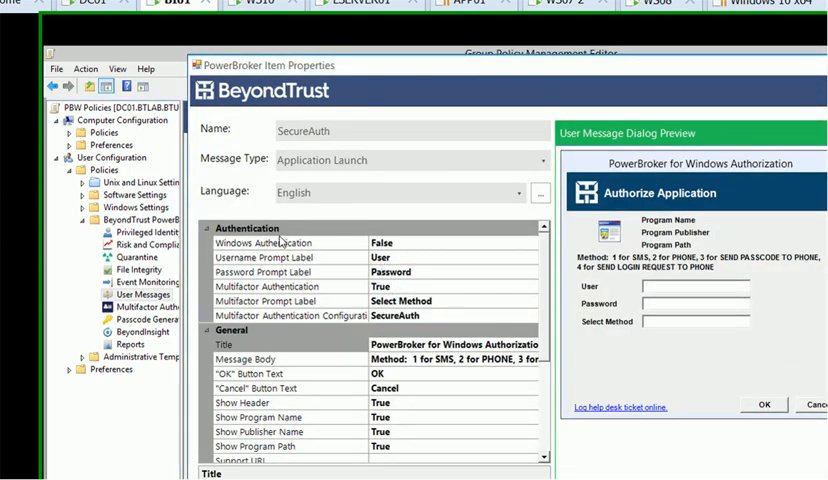
pyautogui.click(280, 288)
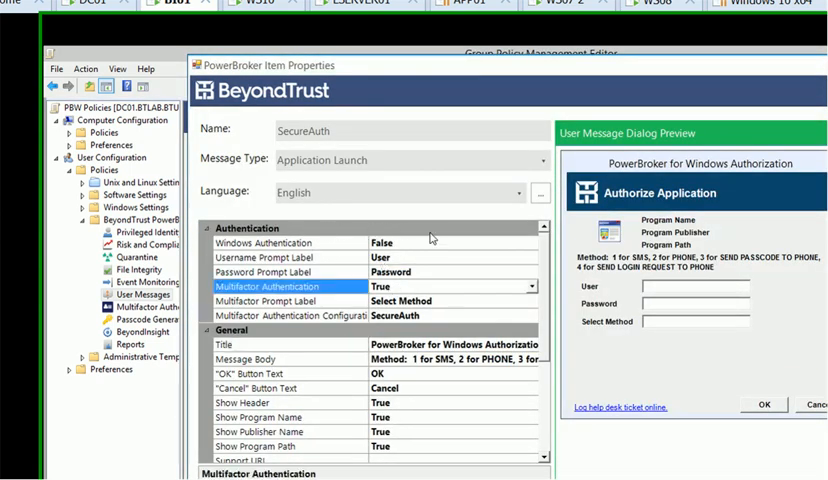
pyautogui.click(540, 286)
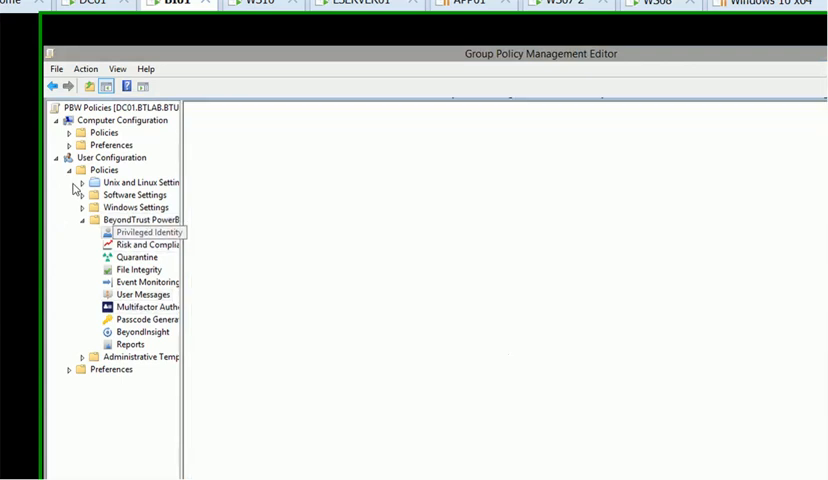
# - Show the Privileged Identity rules list containing the Elevate PrintUI rule
pyautogui.click(142, 232)
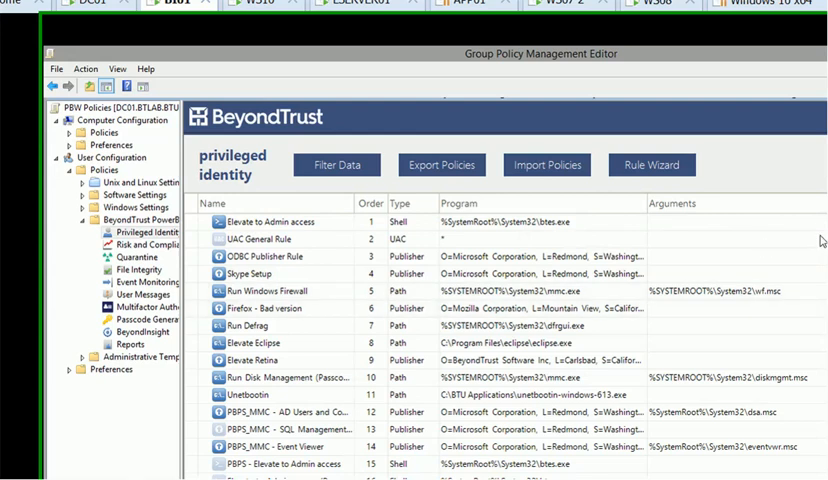
pyautogui.scroll(-3)
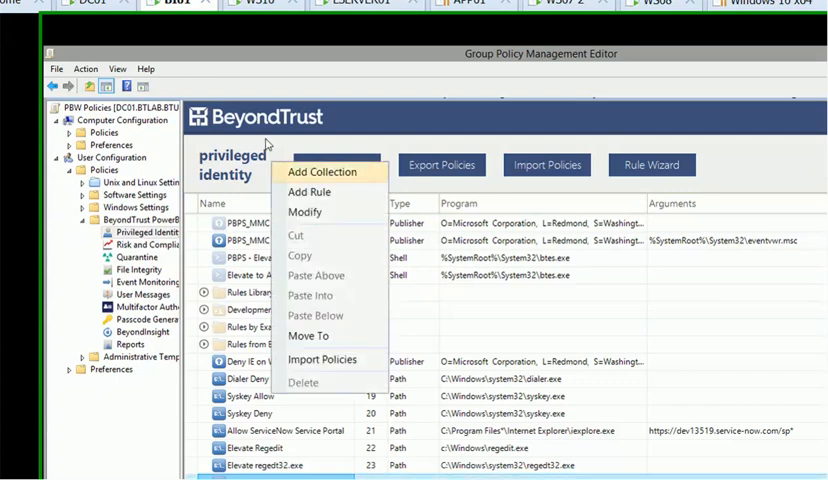
pyautogui.moveTo(310, 192)
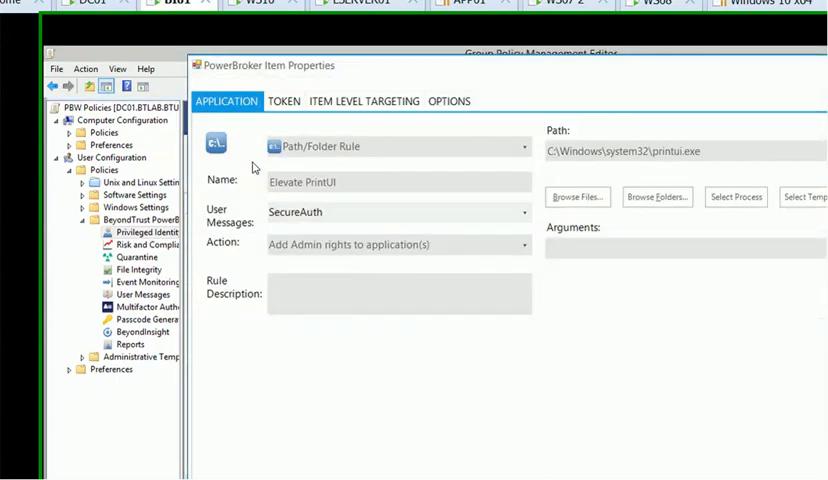
pyautogui.moveTo(216, 172)
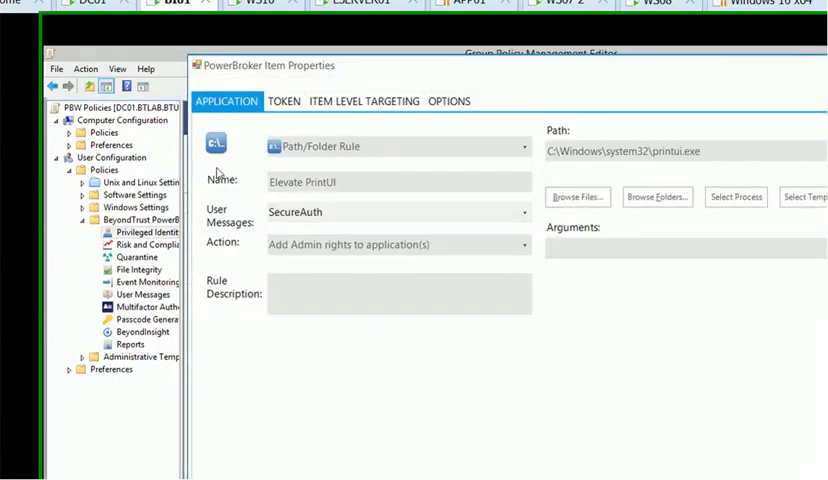
pyautogui.moveTo(280, 120)
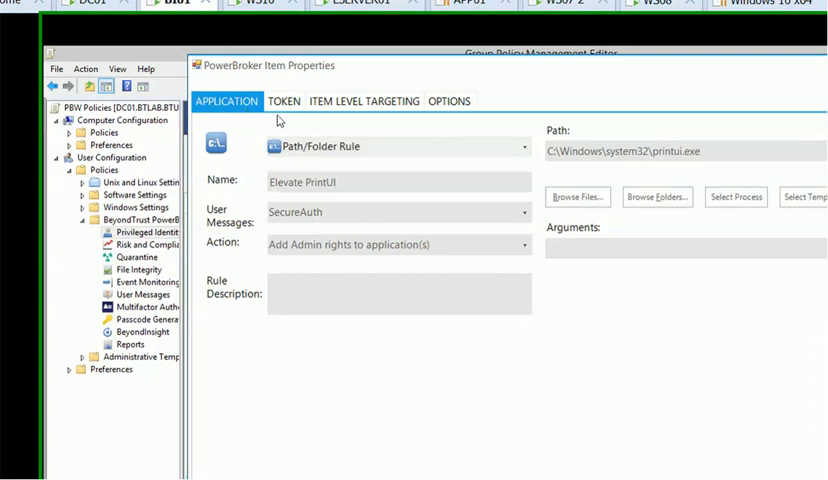
pyautogui.moveTo(296, 208)
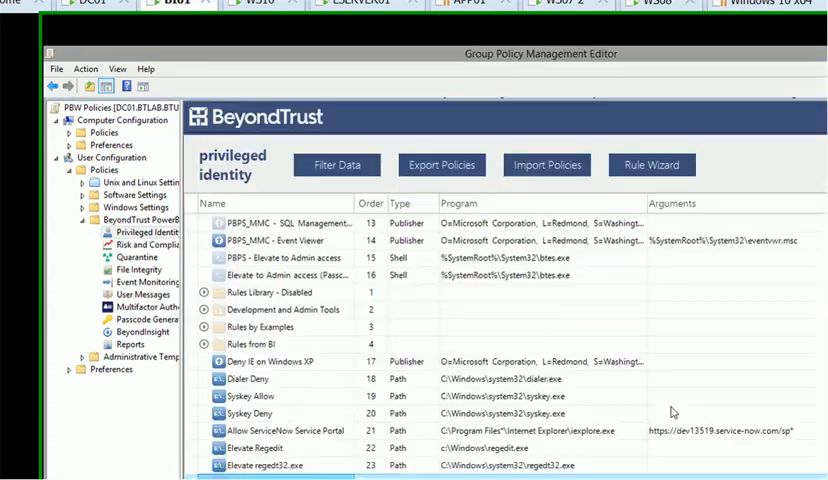
pyautogui.moveTo(176, 8)
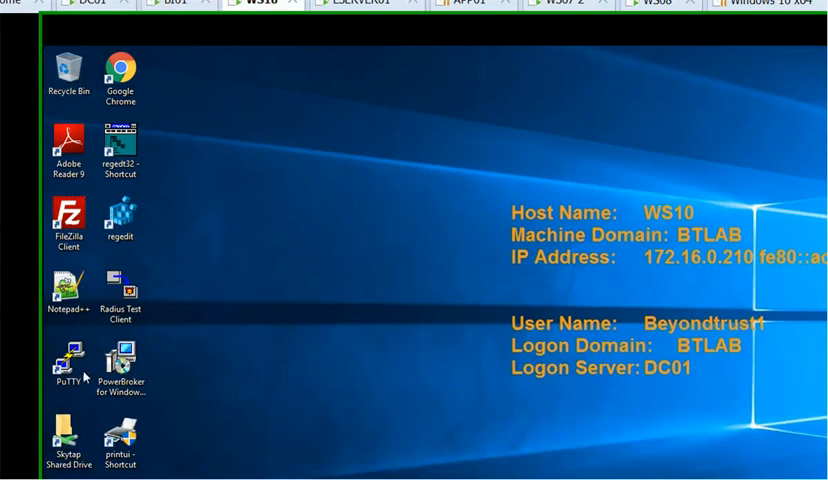
# - Launch the printui desktop shortcut to trigger PowerBroker's Authorize Application prompt
pyautogui.click(120, 438)
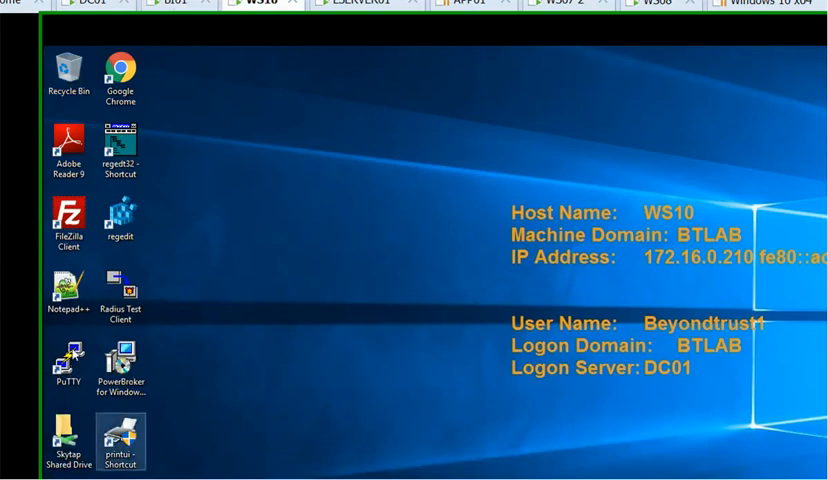
pyautogui.doubleClick(120, 440)
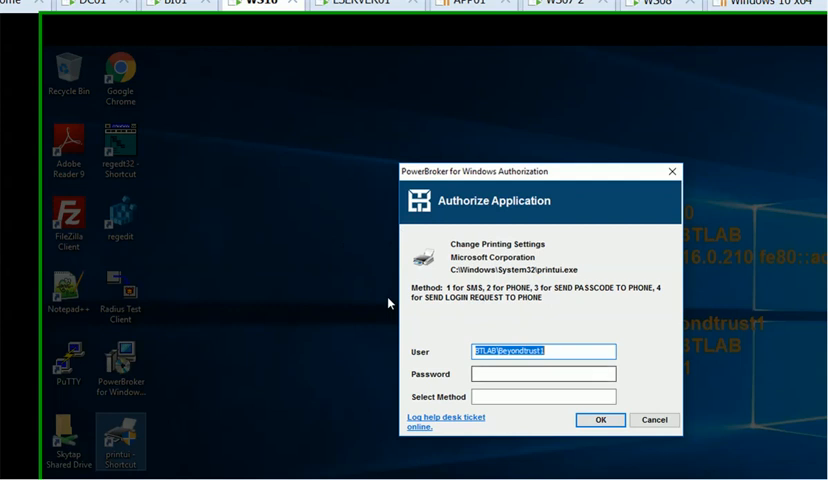
# - Submit the Authorize Application prompt with the account password and method 1 (SMS)
pyautogui.click(544, 372)
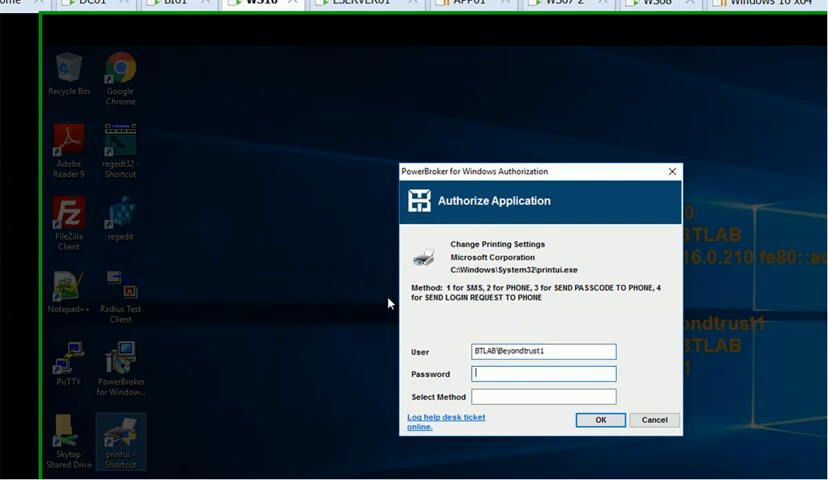
pyautogui.write('*')
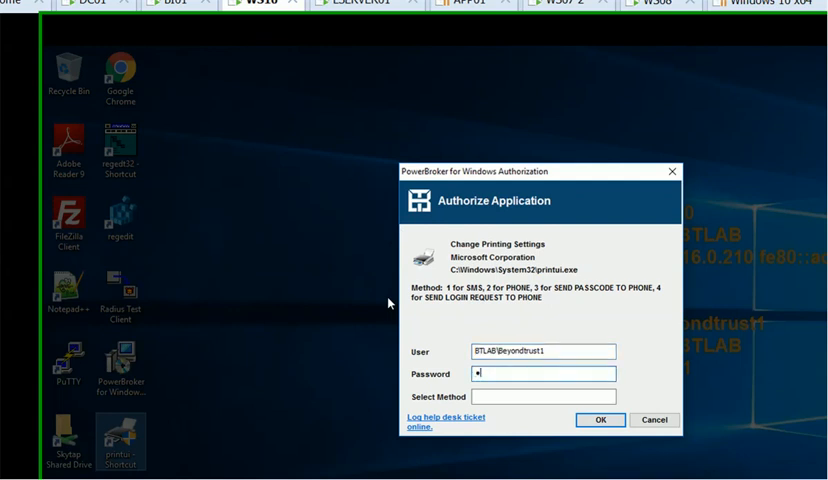
pyautogui.write('password')
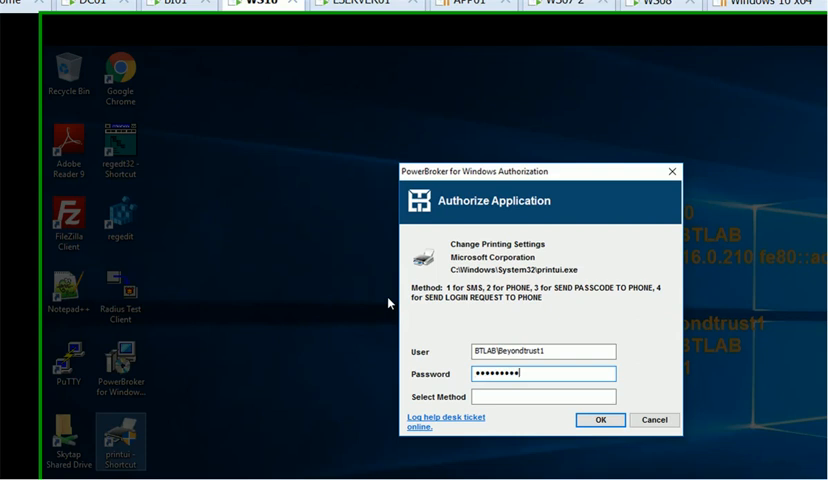
pyautogui.click(544, 396)
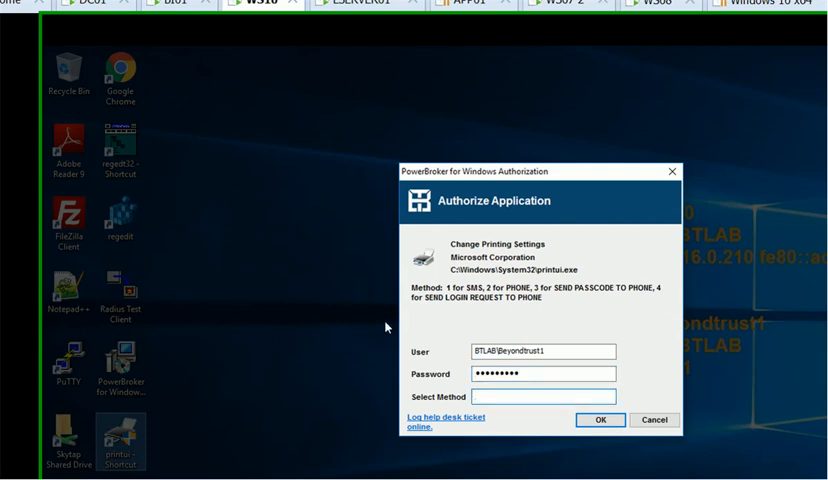
pyautogui.write('1')
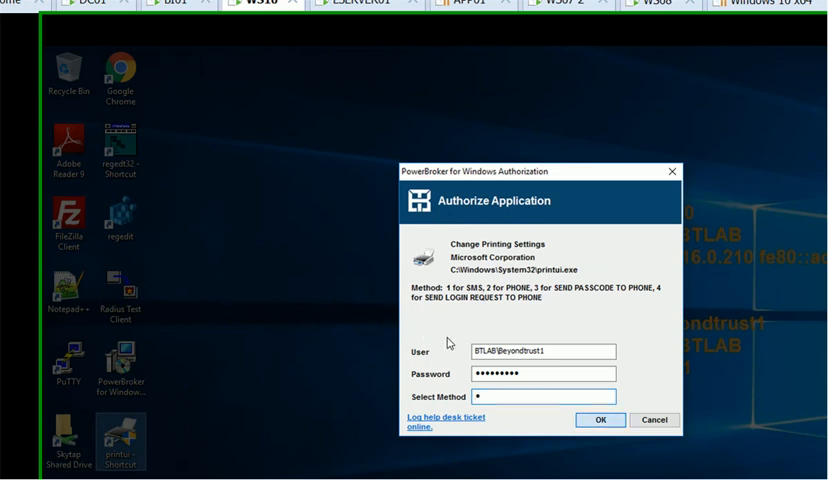
pyautogui.moveTo(490, 184)
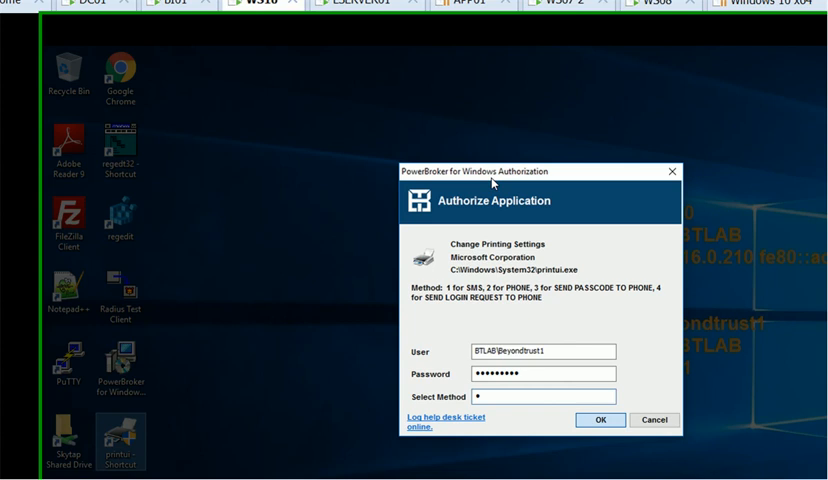
pyautogui.click(600, 420)
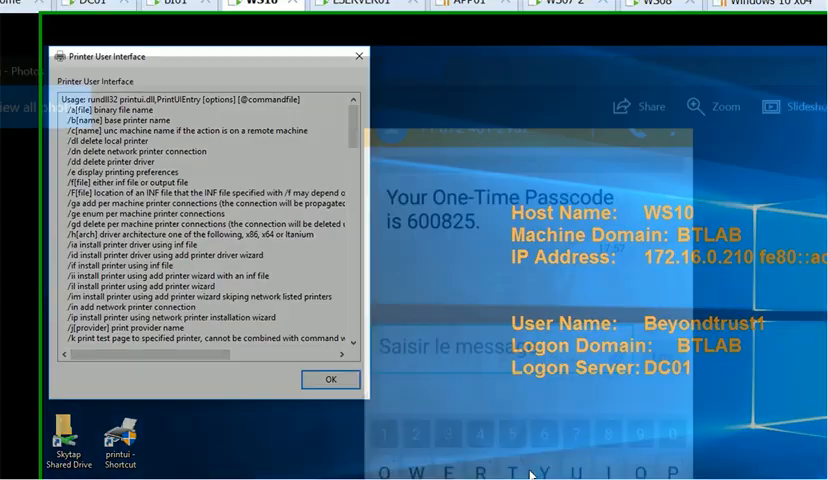
# - Dismiss the Printer User Interface usage window
pyautogui.click(330, 380)
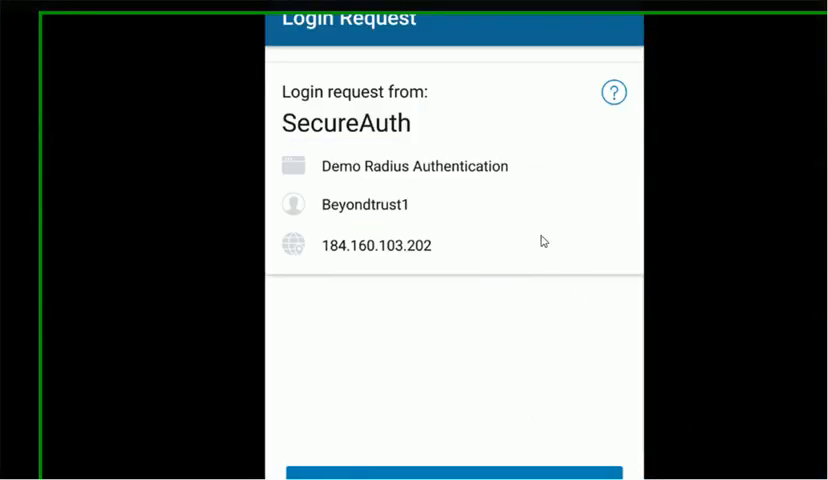
pyautogui.moveTo(368, 264)
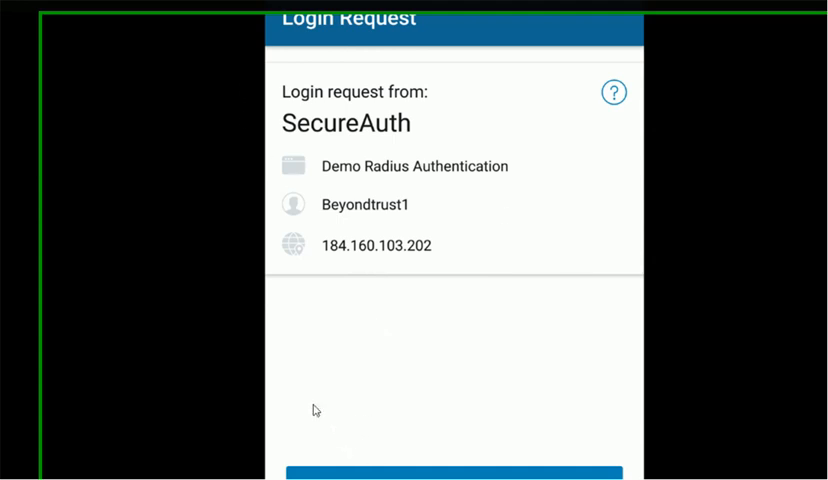
pyautogui.moveTo(370, 410)
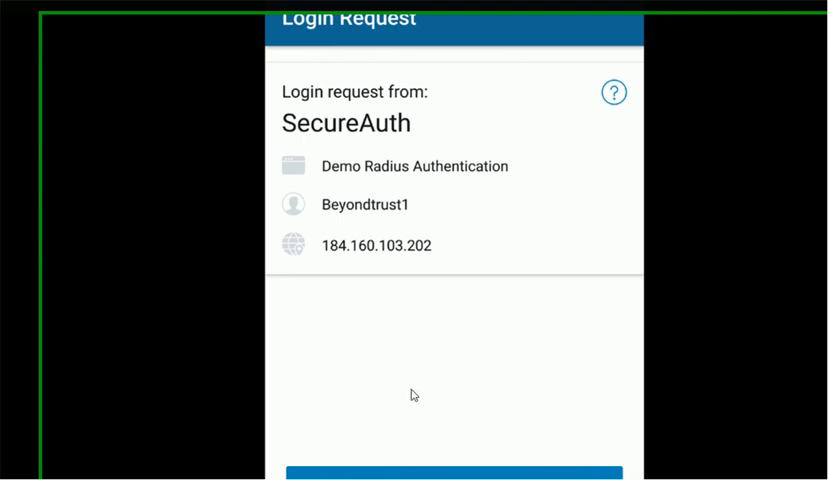
pyautogui.moveTo(670, 140)
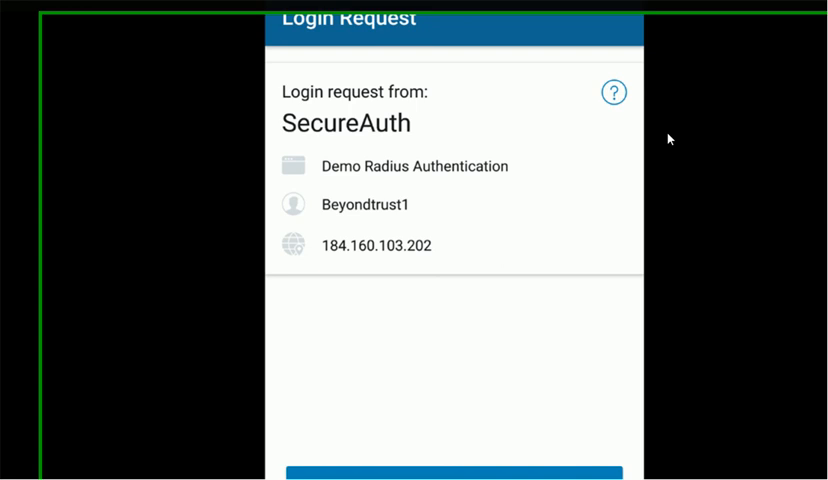